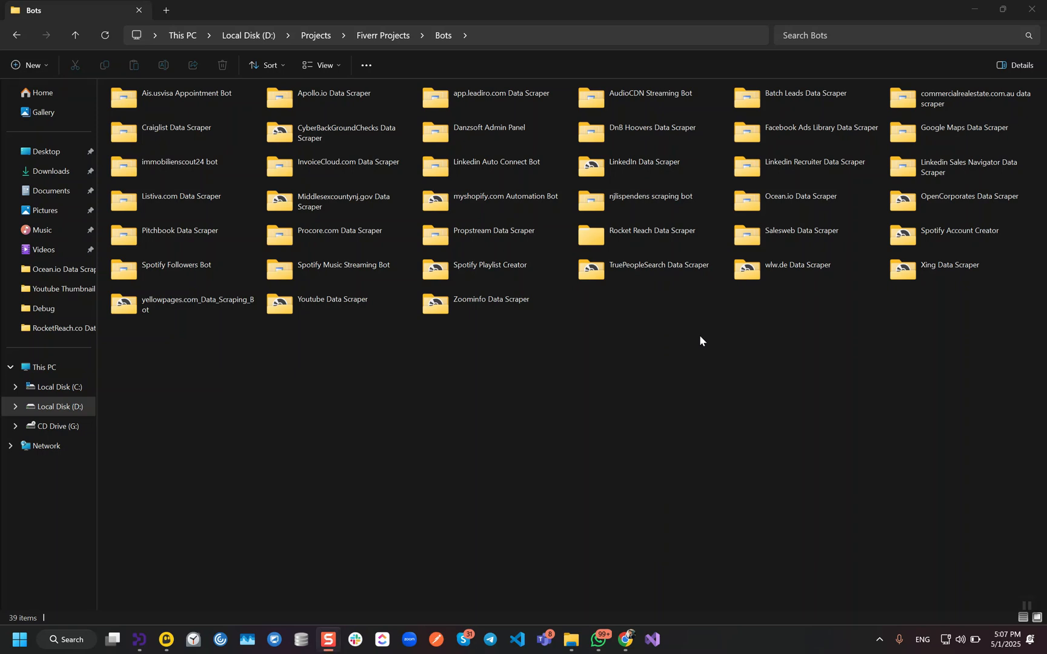
{"action": "mouse_move", "coordinate": [682, 311]}
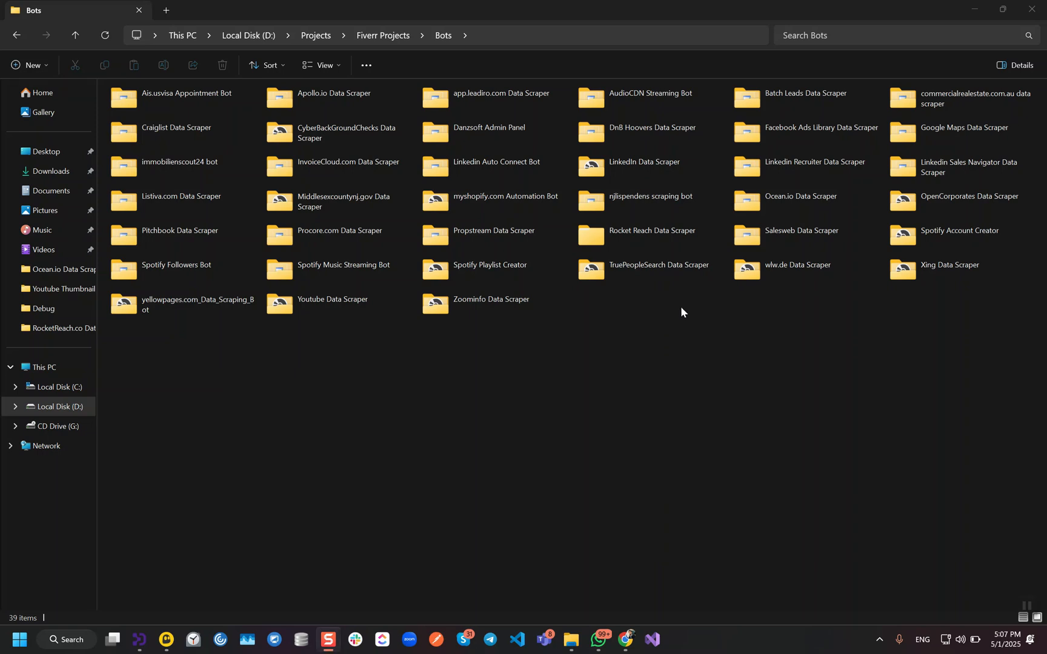
Navigate into the RocketReach.co Data Scraper_2_0_0_0 folder and select the scraper application file
{"action": "left_click", "coordinate": [651, 235]}
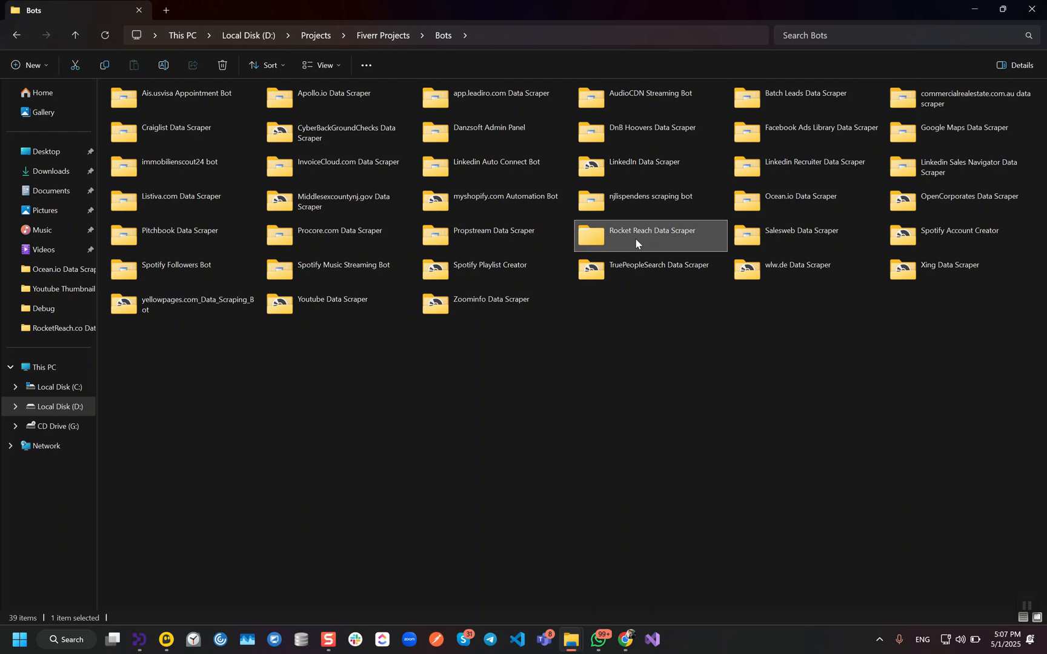
{"action": "double_click", "coordinate": [651, 236]}
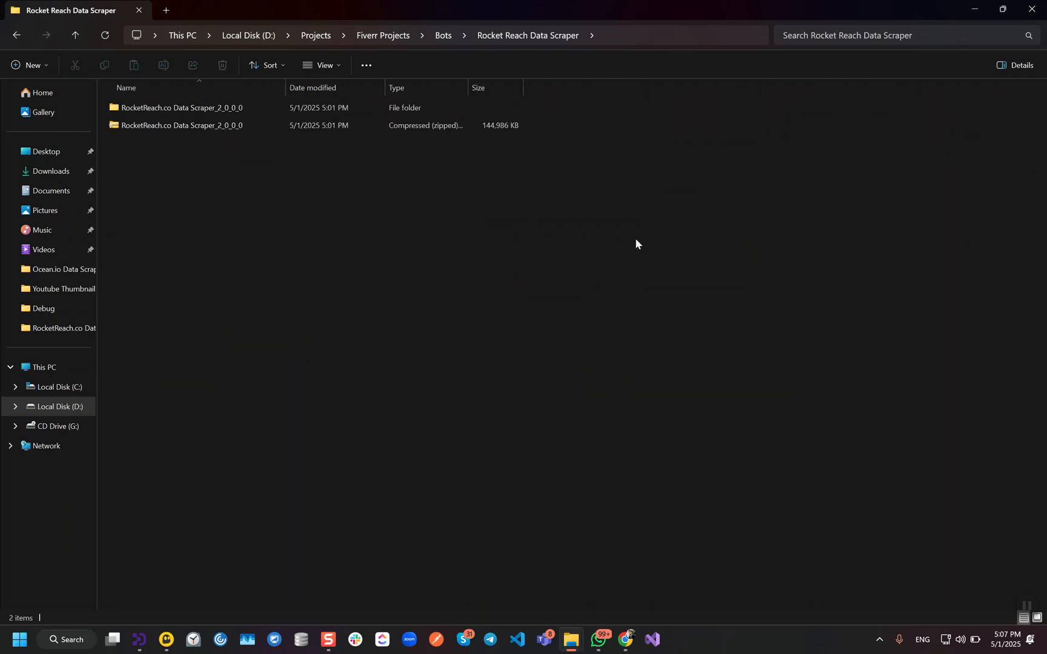
{"action": "mouse_move", "coordinate": [180, 109]}
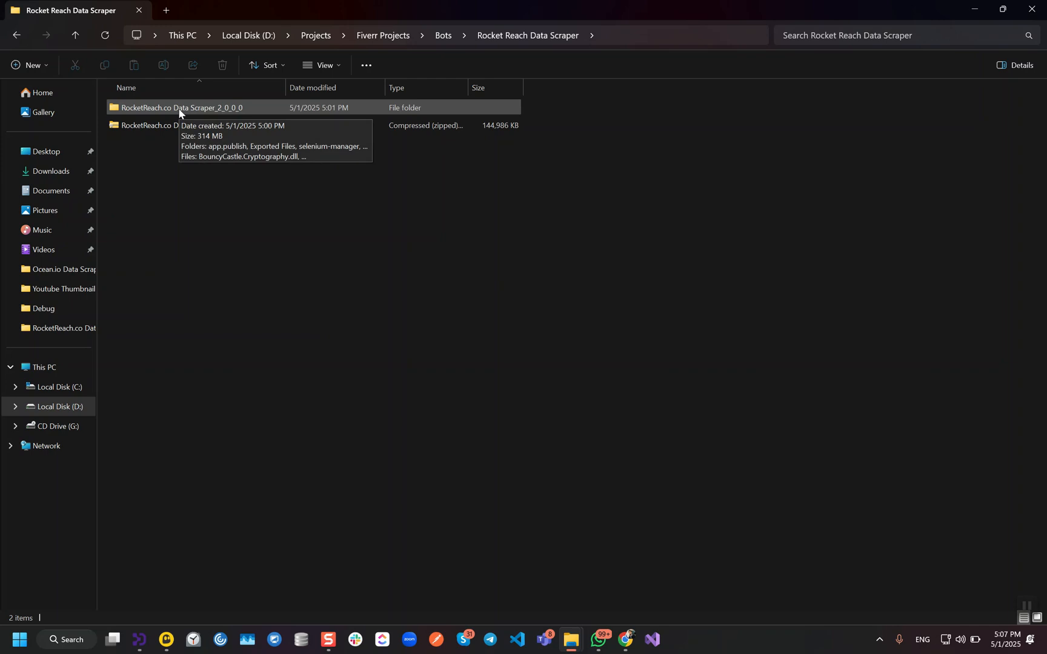
{"action": "double_click", "coordinate": [178, 107]}
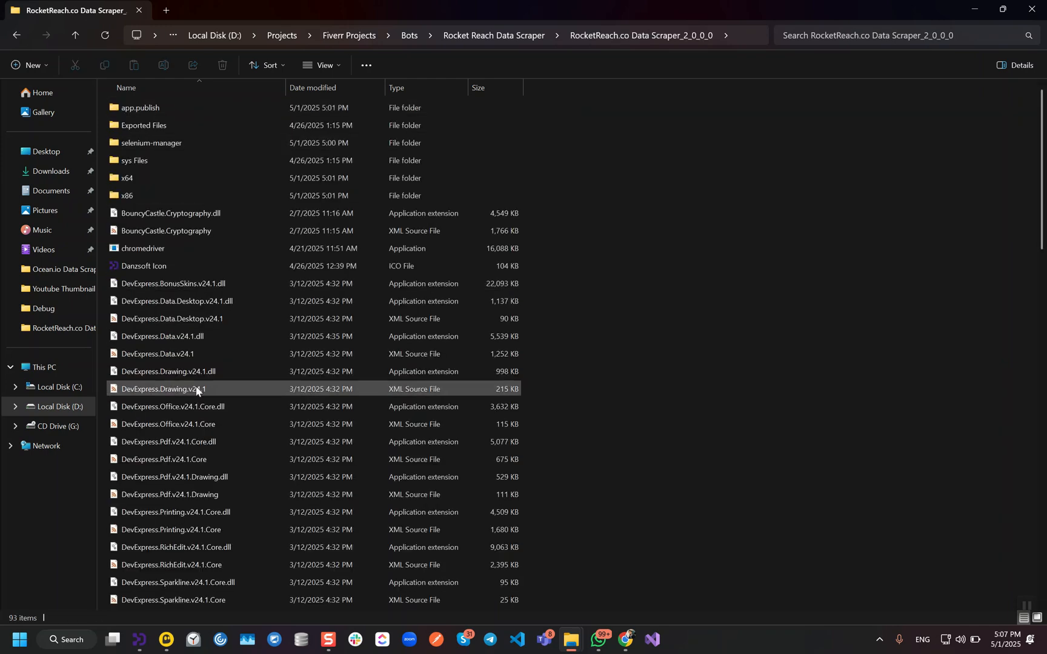
{"action": "scroll", "scroll_direction": "down", "scroll_amount": 3}
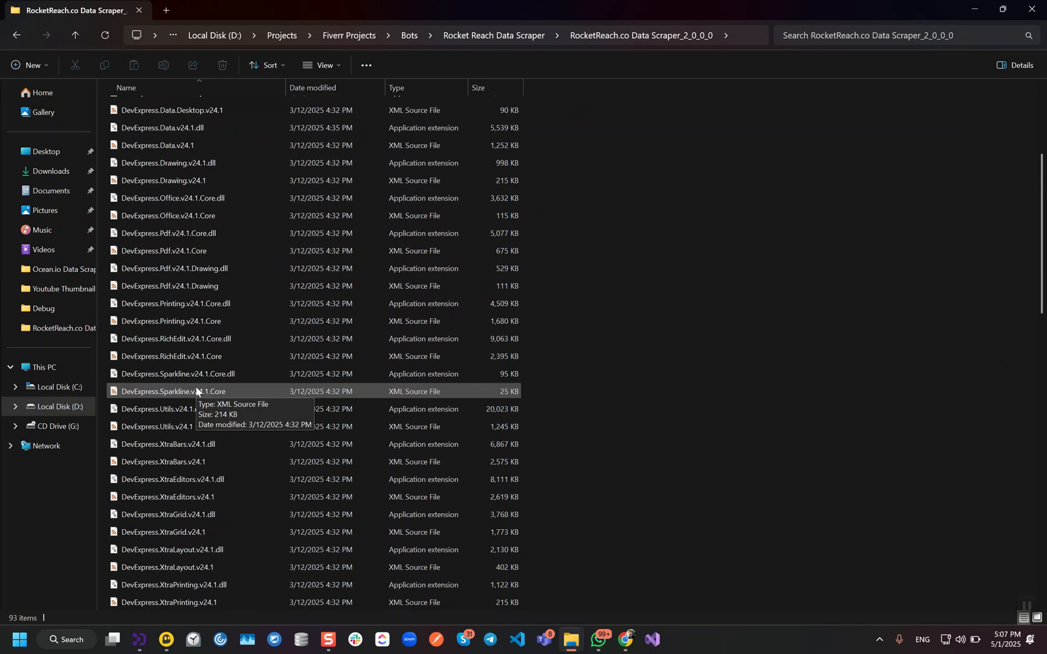
{"action": "scroll", "scroll_direction": "down", "scroll_amount": 3}
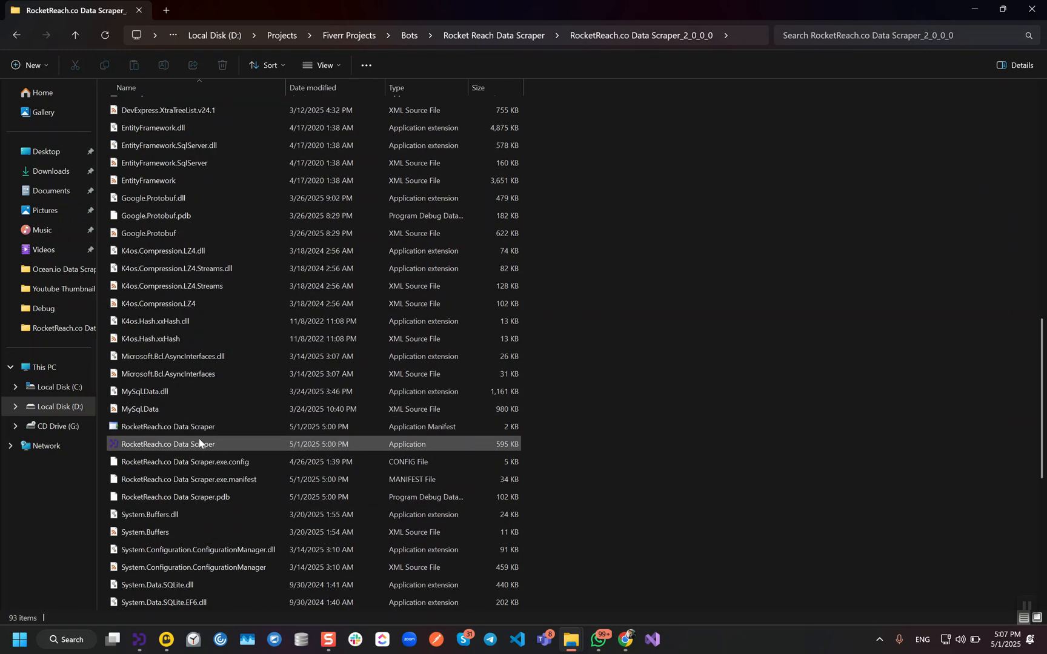
{"action": "mouse_move", "coordinate": [195, 448]}
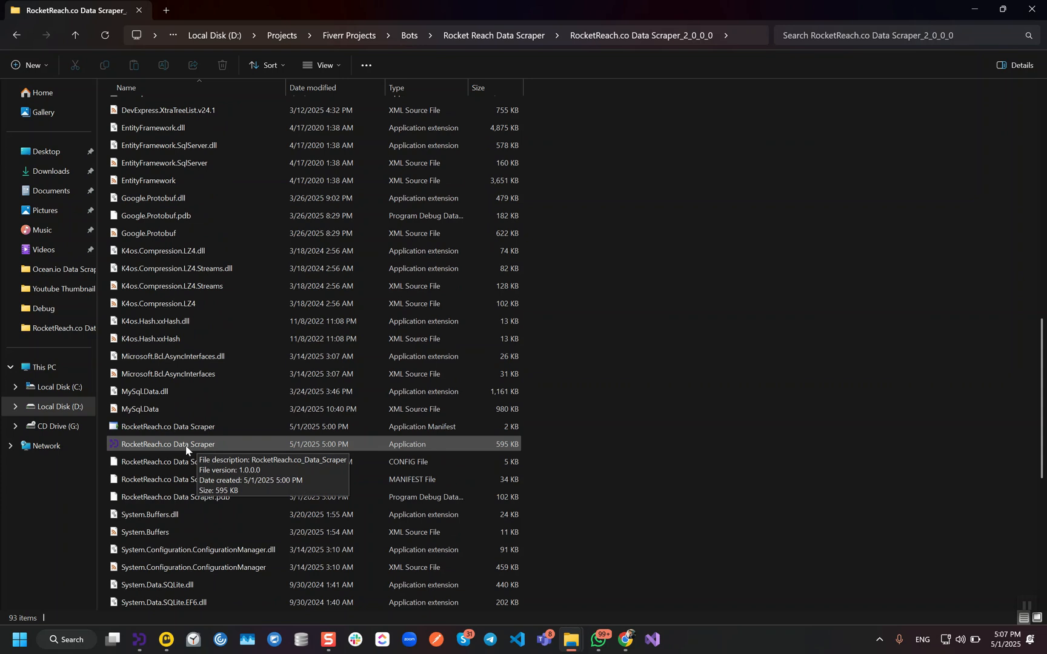
{"action": "mouse_move", "coordinate": [172, 449]}
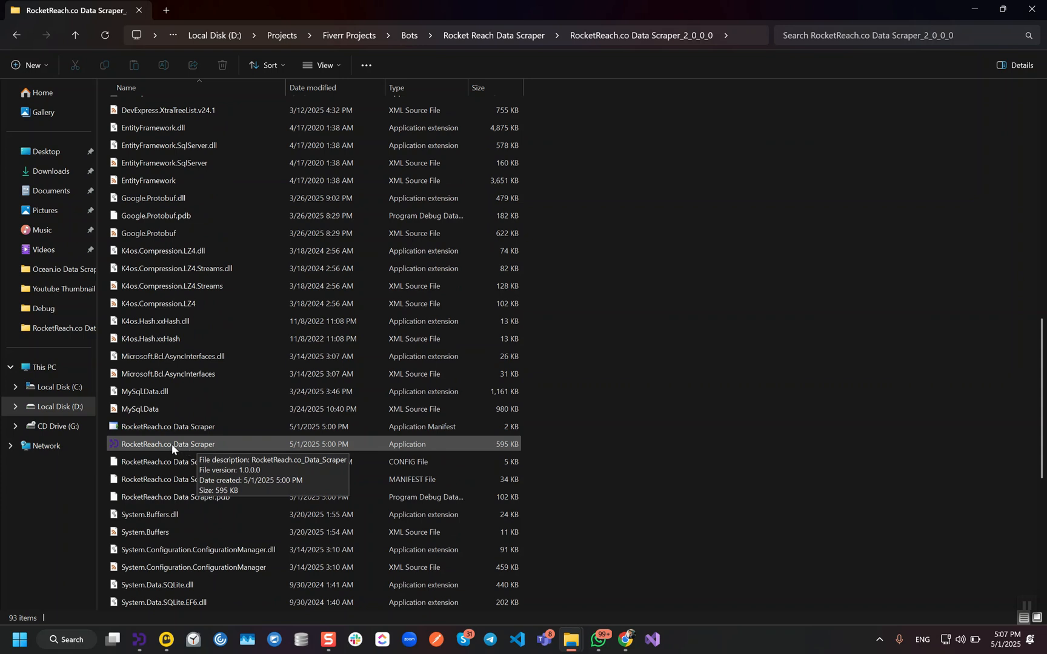
{"action": "left_click", "coordinate": [167, 444]}
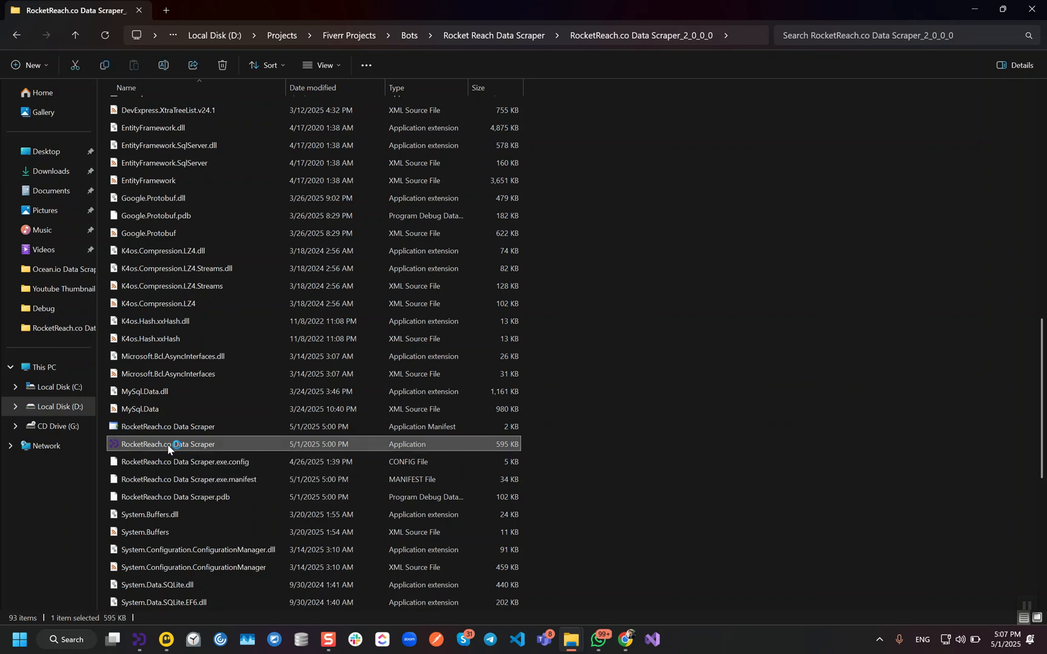
{"action": "mouse_move", "coordinate": [631, 375]}
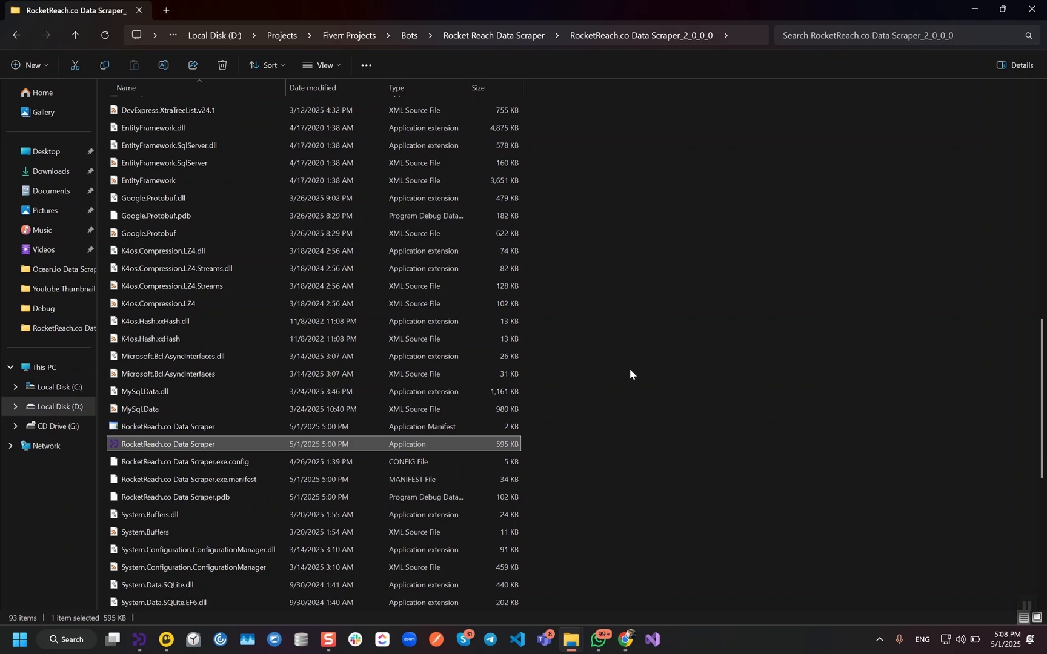
Launch the RocketReach.co Data Scraper application with Extract Contacts mode selected
{"action": "double_click", "coordinate": [167, 443]}
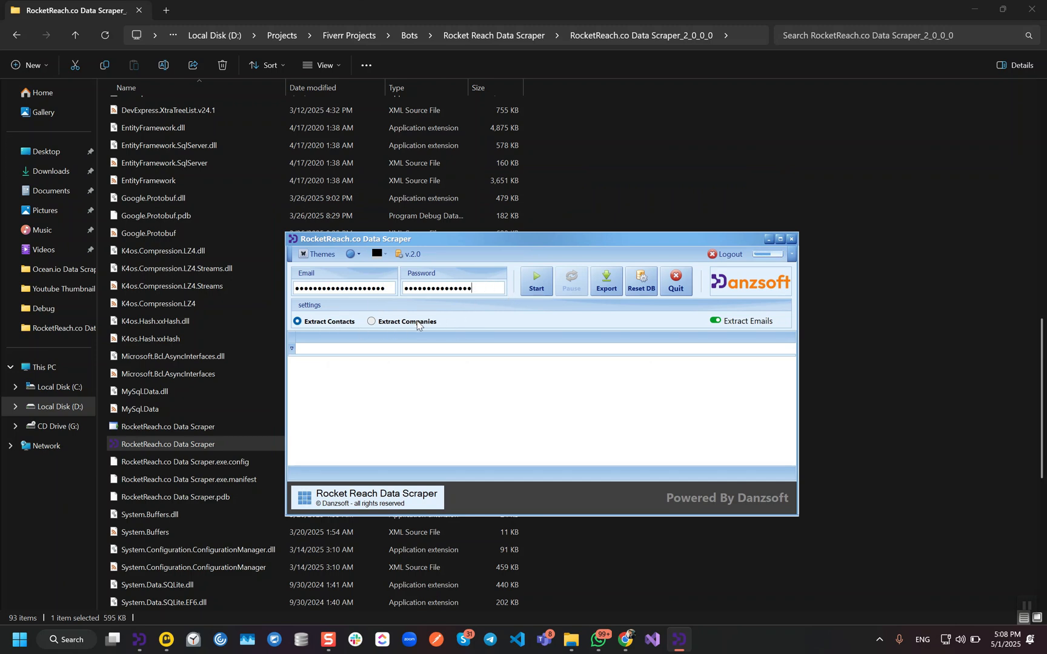
{"action": "mouse_move", "coordinate": [351, 372]}
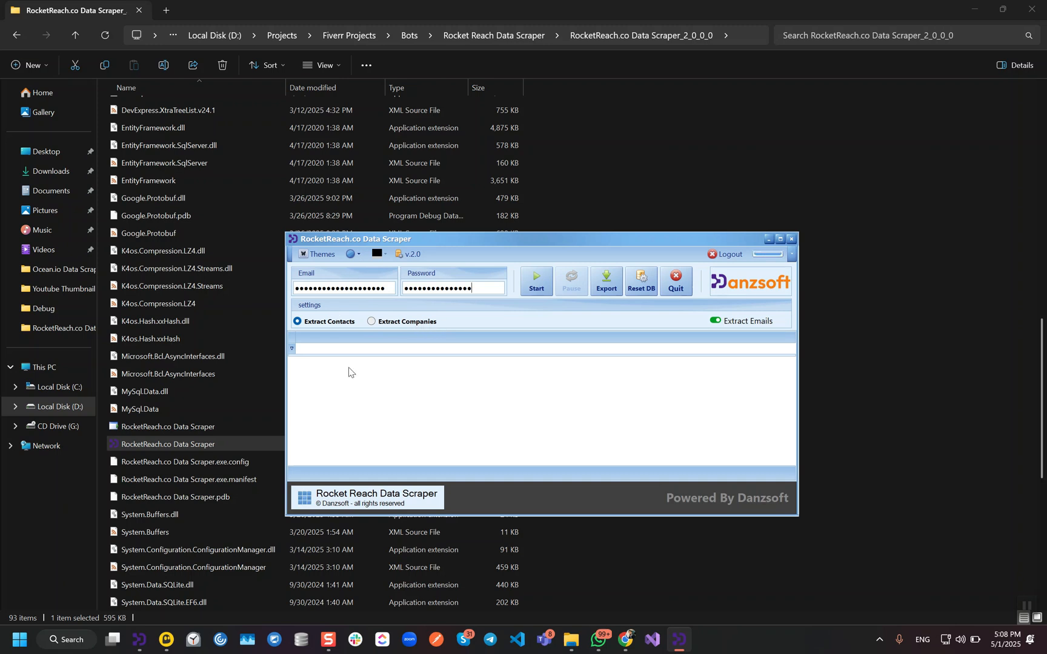
{"action": "mouse_move", "coordinate": [347, 334]}
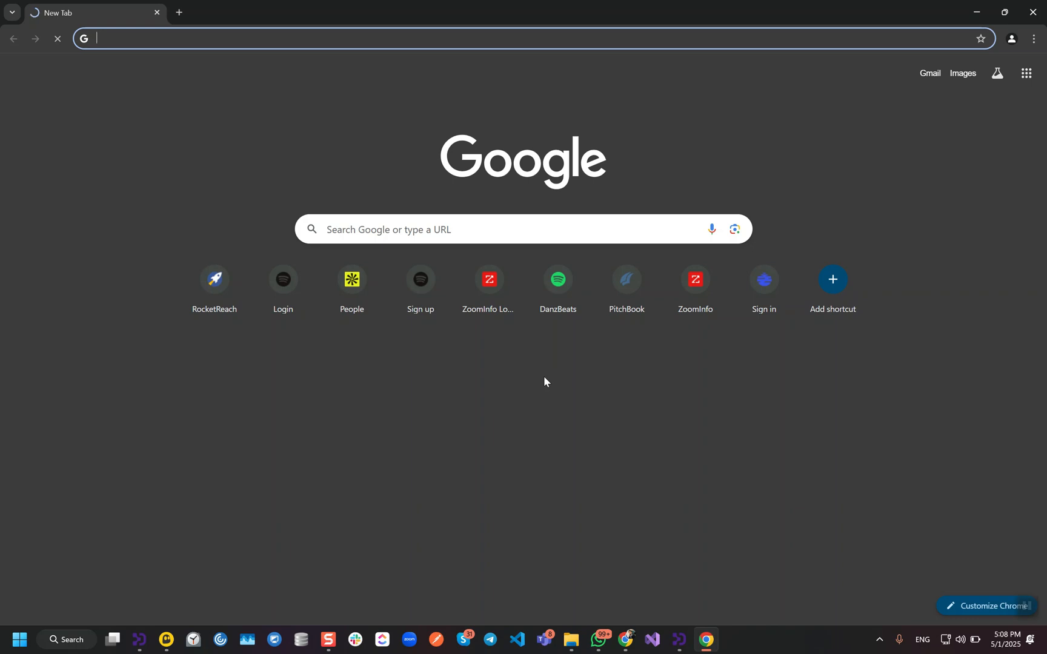
Let Chrome load the RocketReach people search with Walt Disney Company results
{"action": "left_click", "coordinate": [213, 278]}
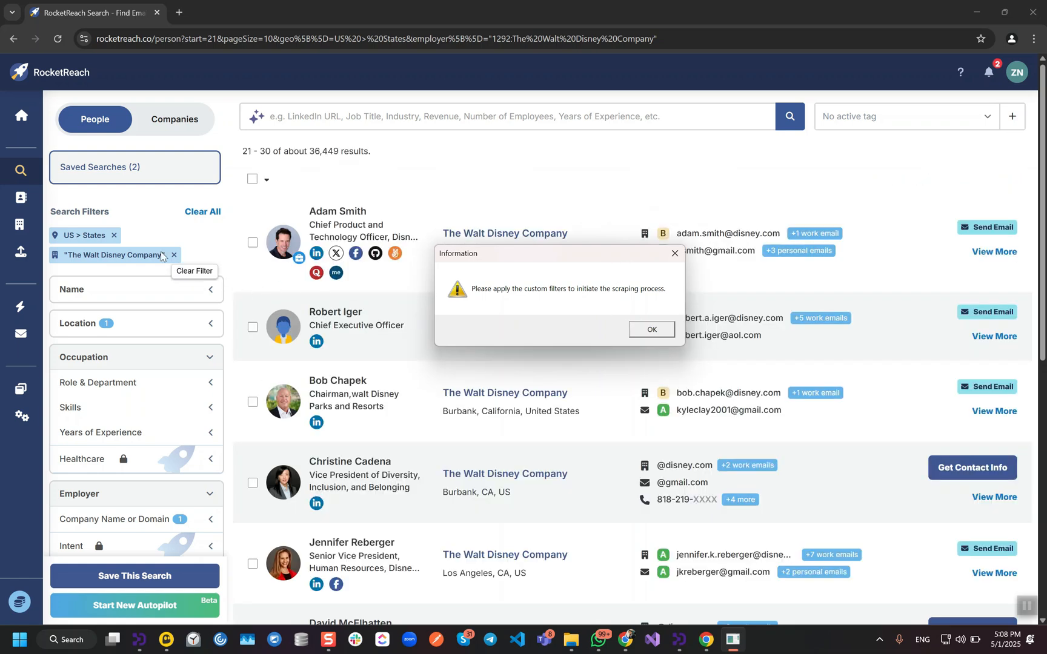
Remove the Walt Disney Company filter and restrict the US people search to the C-Suite department
{"action": "left_click", "coordinate": [175, 254]}
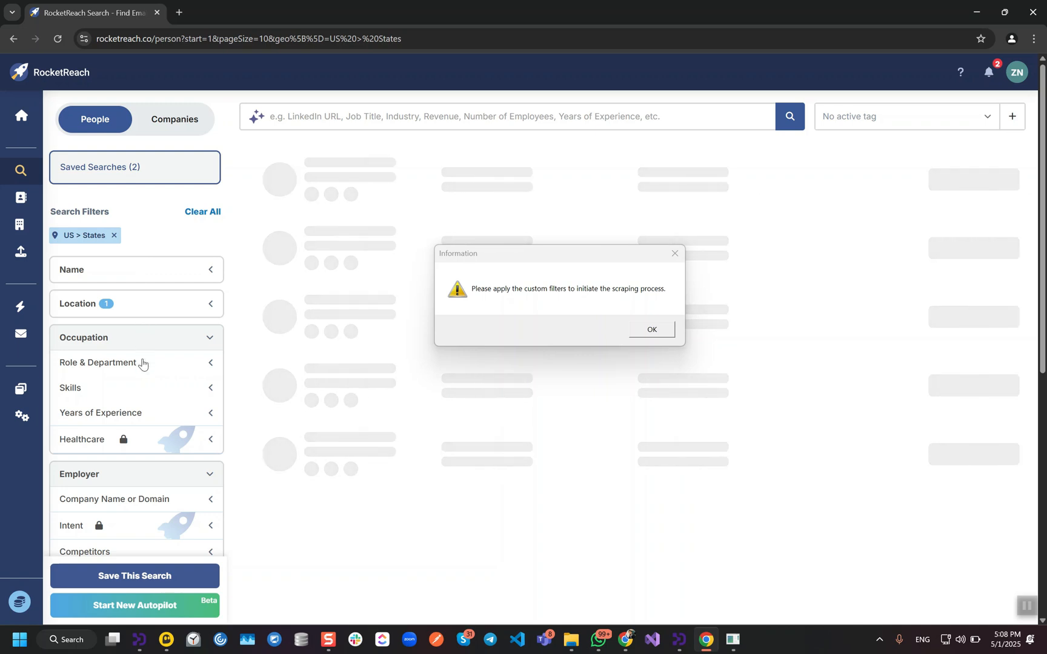
{"action": "left_click", "coordinate": [97, 362]}
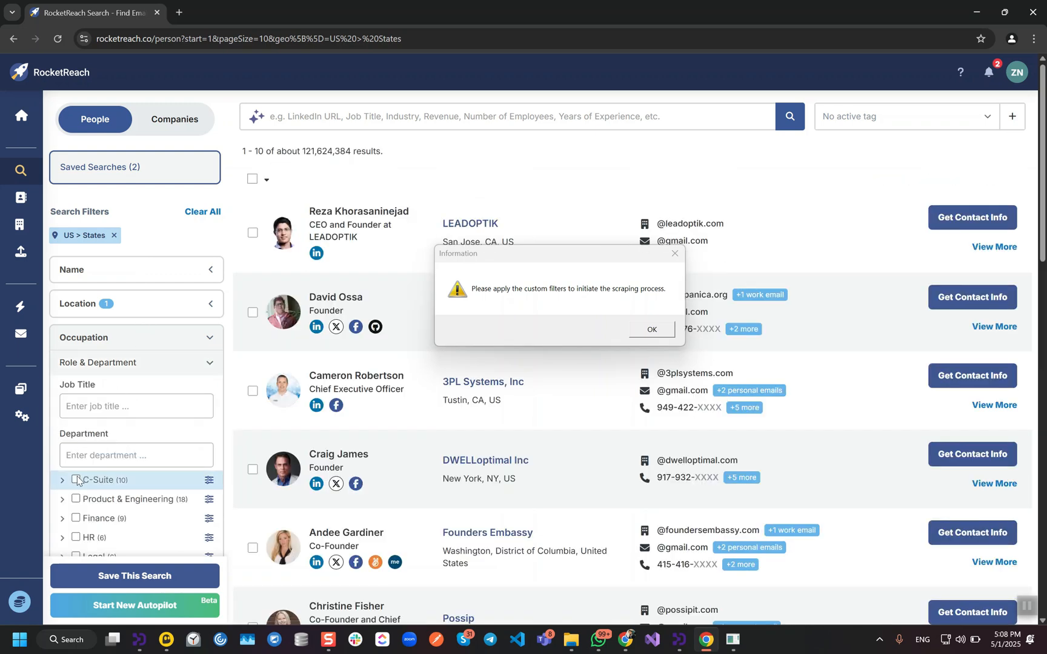
{"action": "left_click", "coordinate": [75, 480]}
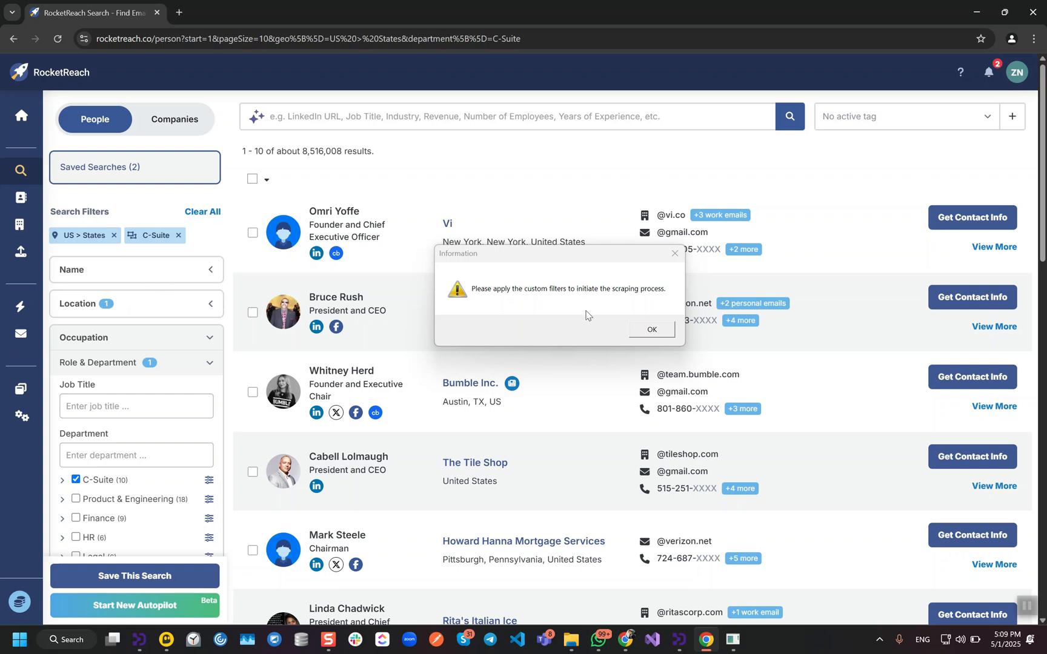
{"action": "mouse_move", "coordinate": [564, 263]}
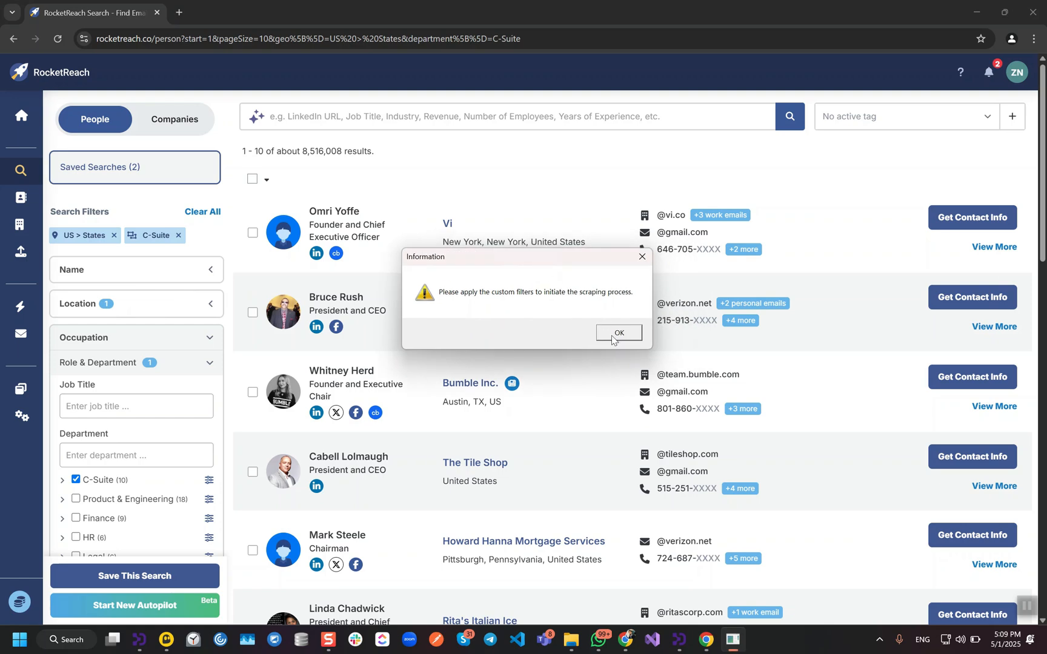
{"action": "mouse_move", "coordinate": [627, 342]}
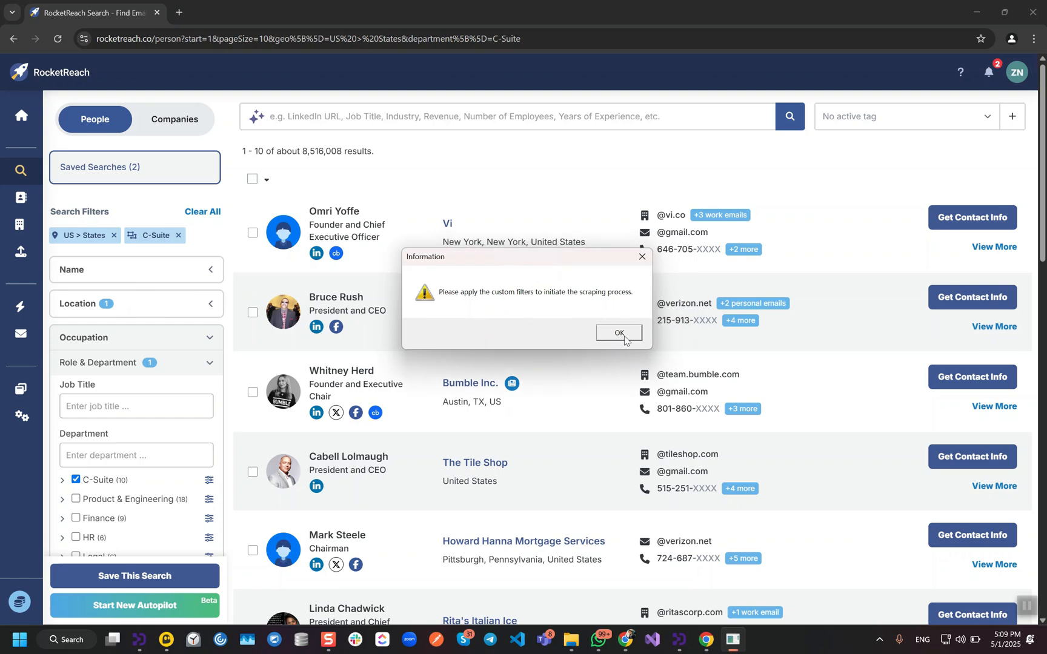
Confirm the apply-filters prompt so scraping of C-Suite contacts begins into the grid
{"action": "left_click", "coordinate": [617, 333]}
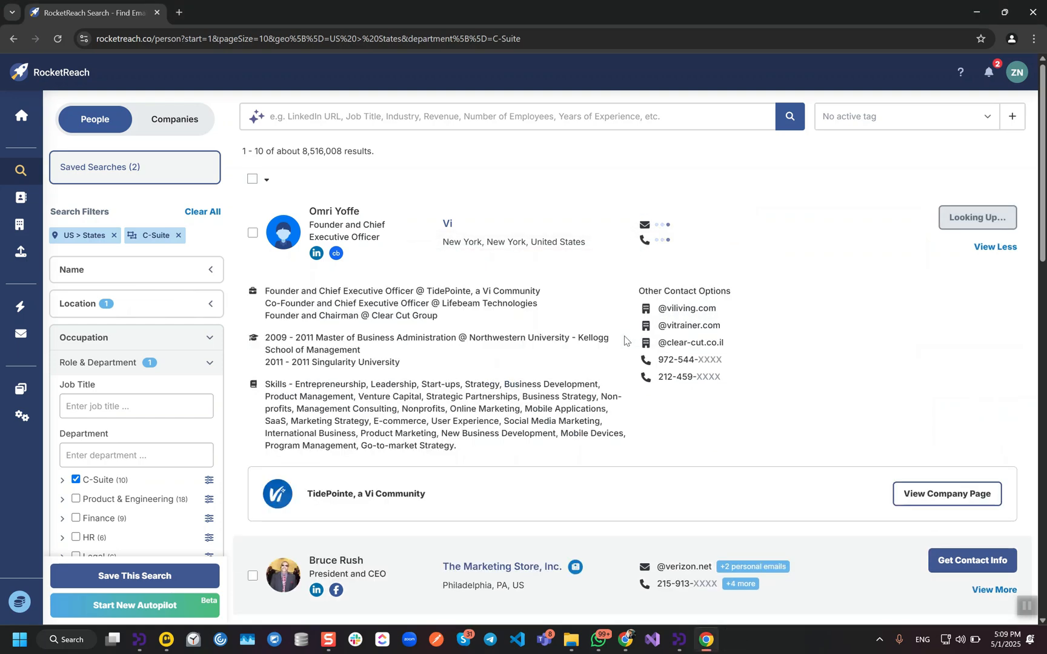
{"action": "left_click", "coordinate": [976, 216]}
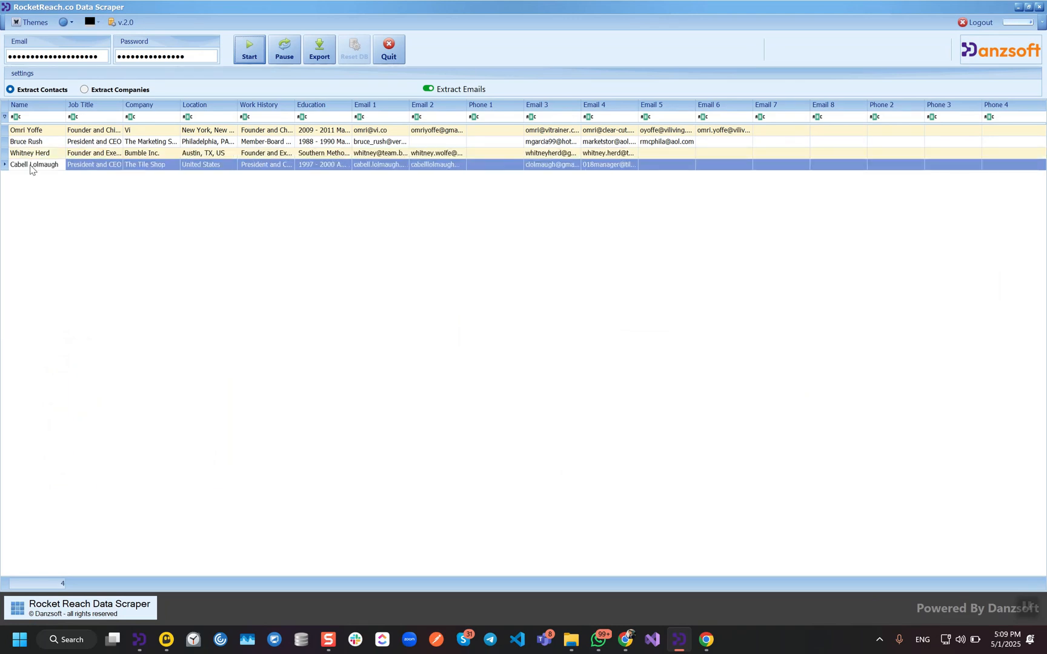
{"action": "mouse_move", "coordinate": [148, 165]}
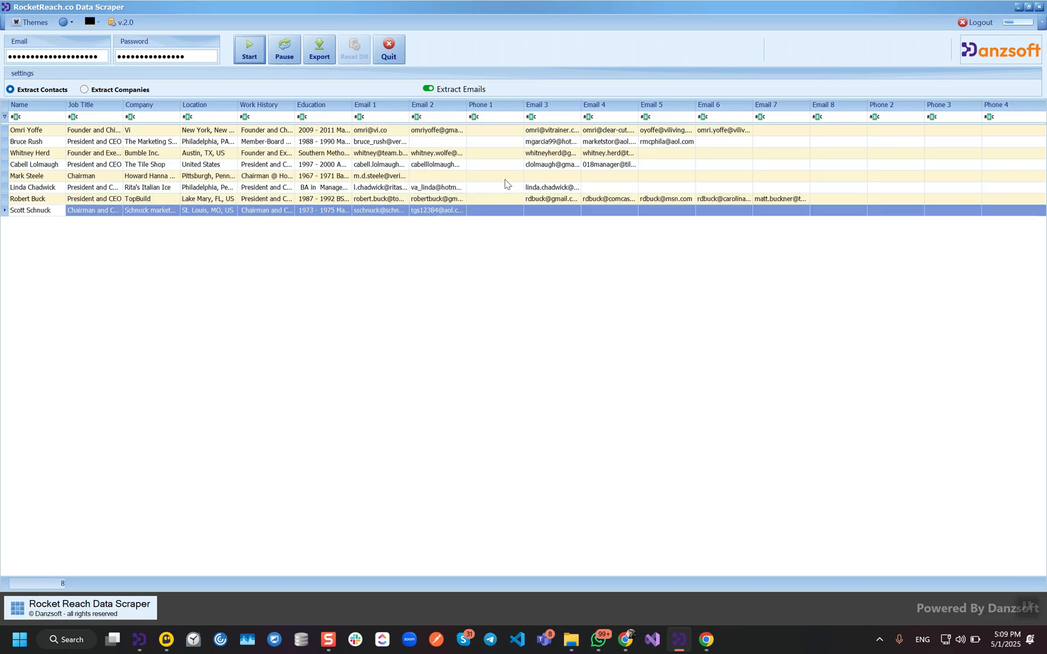
{"action": "mouse_move", "coordinate": [506, 205]}
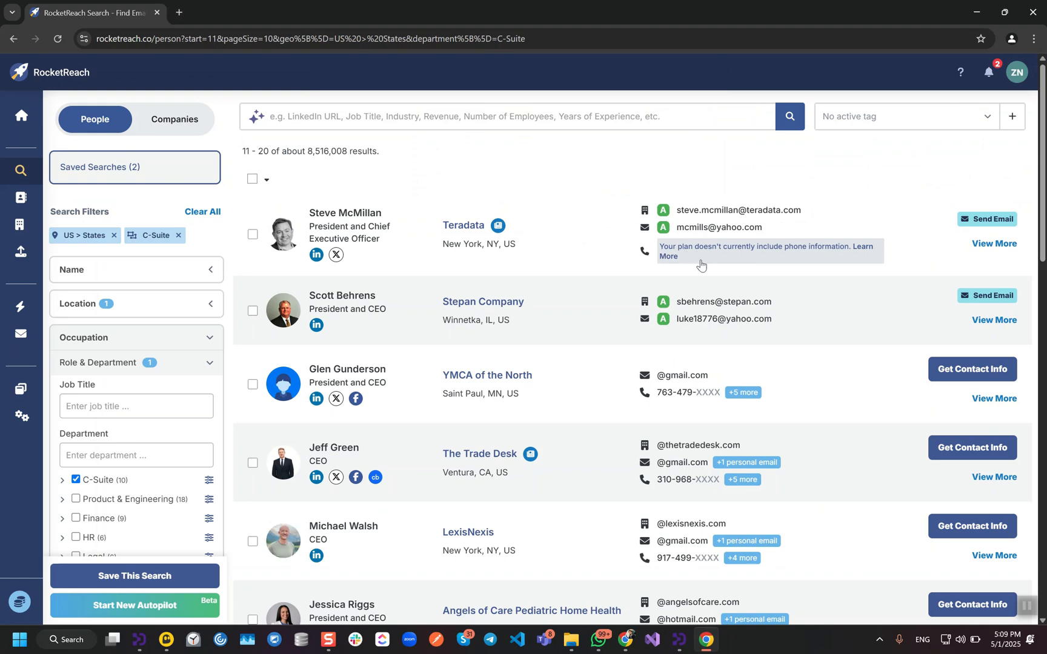
{"action": "mouse_move", "coordinate": [707, 285]}
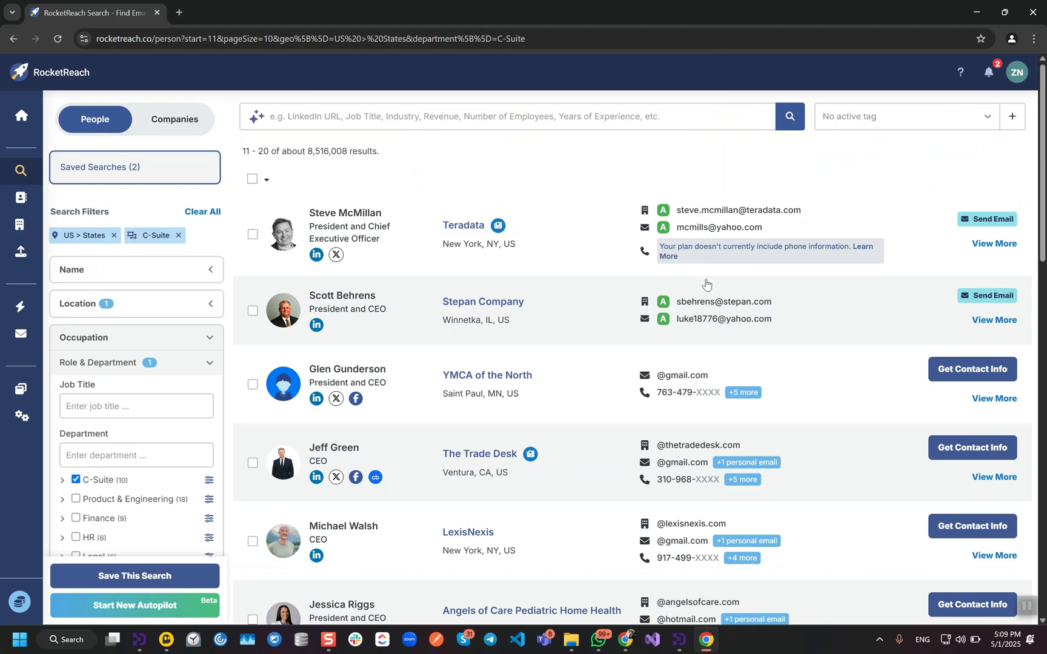
Let the scraper advance to results 11–20, growing the grid to fifteen contacts
{"action": "left_click", "coordinate": [972, 370]}
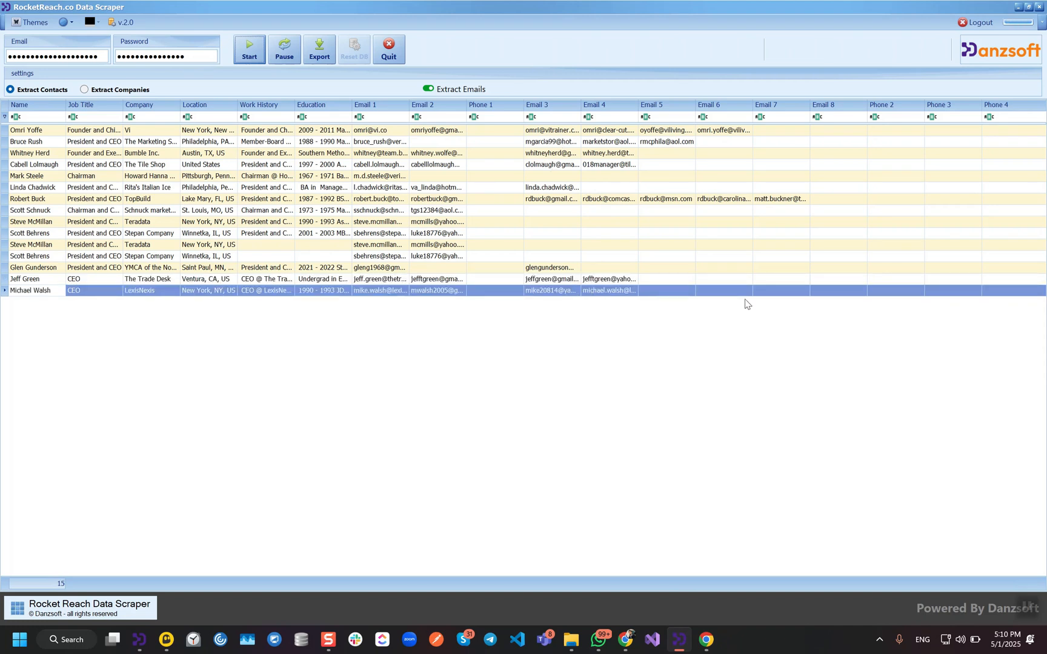
{"action": "mouse_move", "coordinate": [891, 173]}
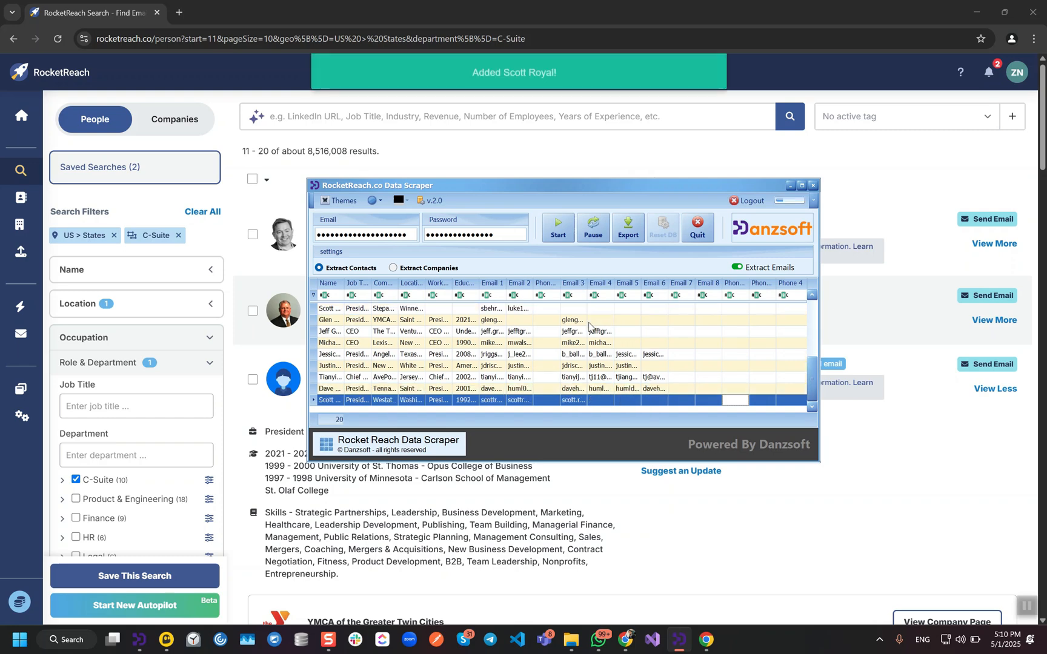
Bring up the Export dialog for the 20 scraped contacts as an .XLSX file
{"action": "left_click", "coordinate": [626, 226]}
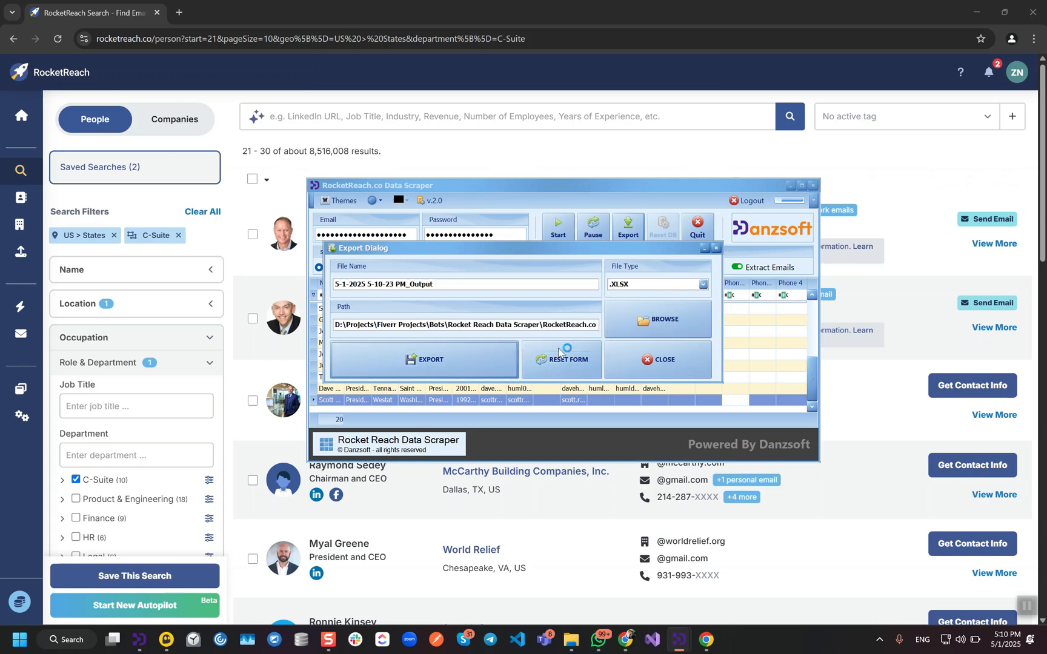
Export the 20 contacts to the Output_Grid Excel workbook and review its columns
{"action": "left_click", "coordinate": [422, 358]}
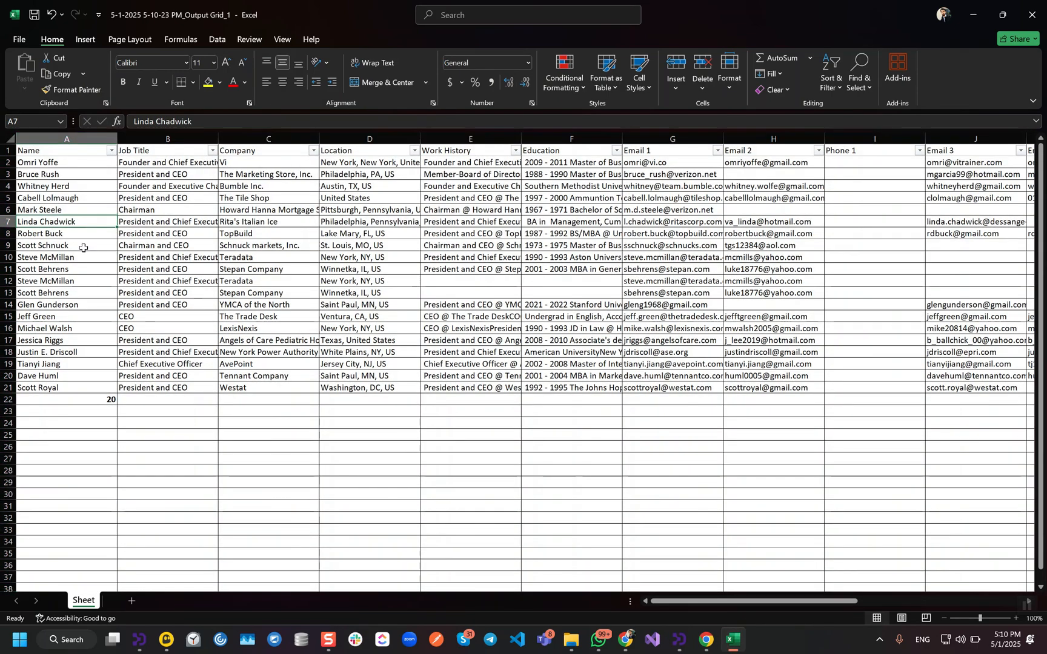
{"action": "scroll", "scroll_direction": "right", "scroll_amount": 3}
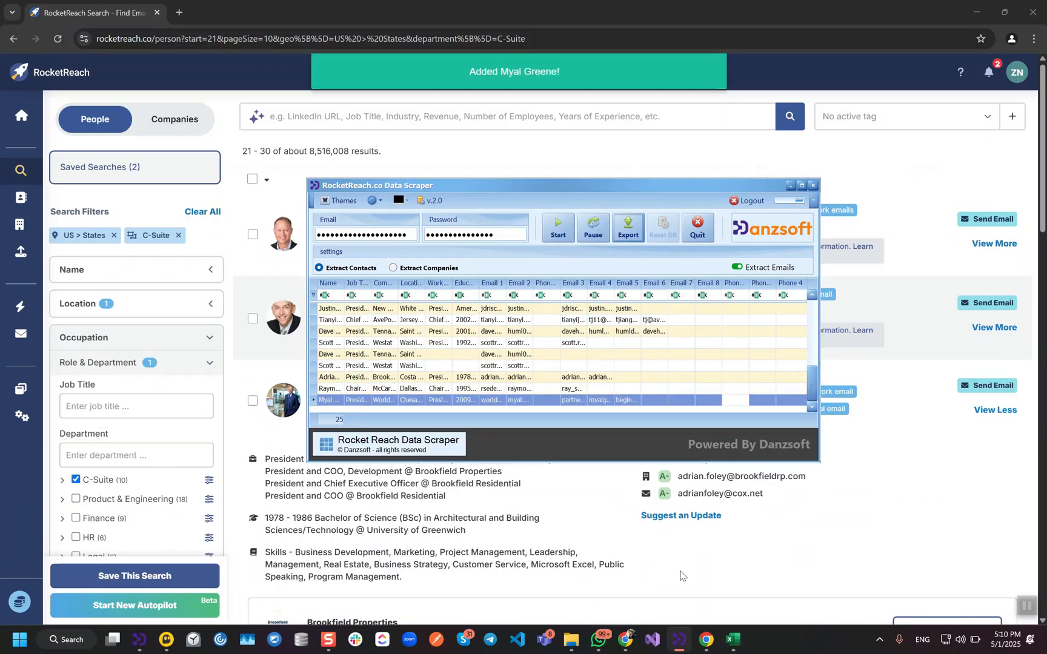
{"action": "mouse_move", "coordinate": [637, 388]}
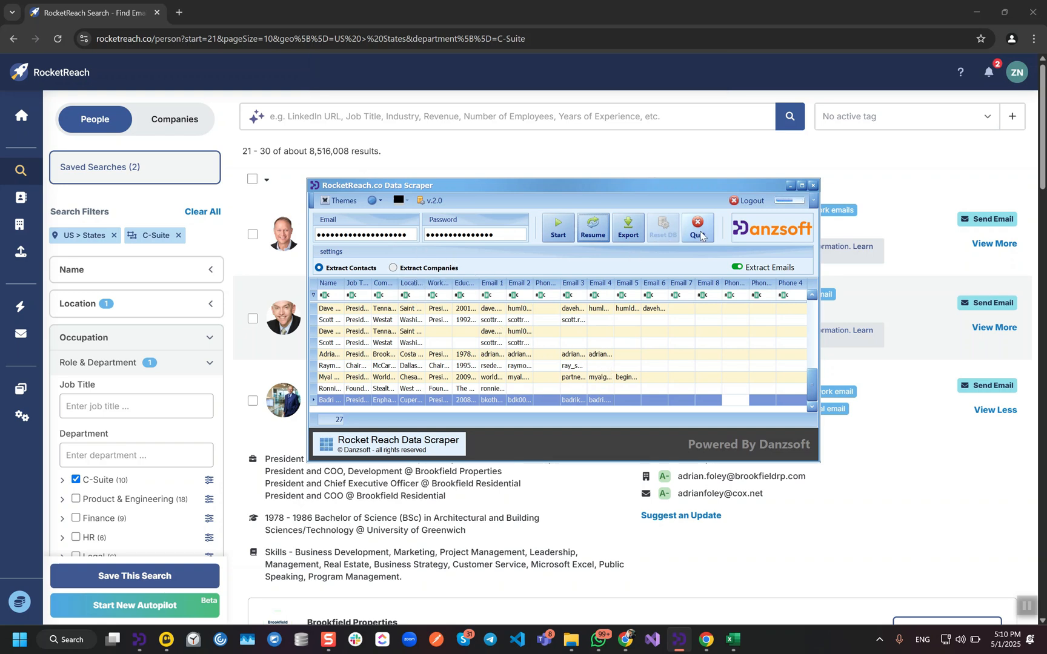
Quit the scraper bot at twenty-seven contacts, confirming the quit prompt
{"action": "left_click", "coordinate": [696, 226]}
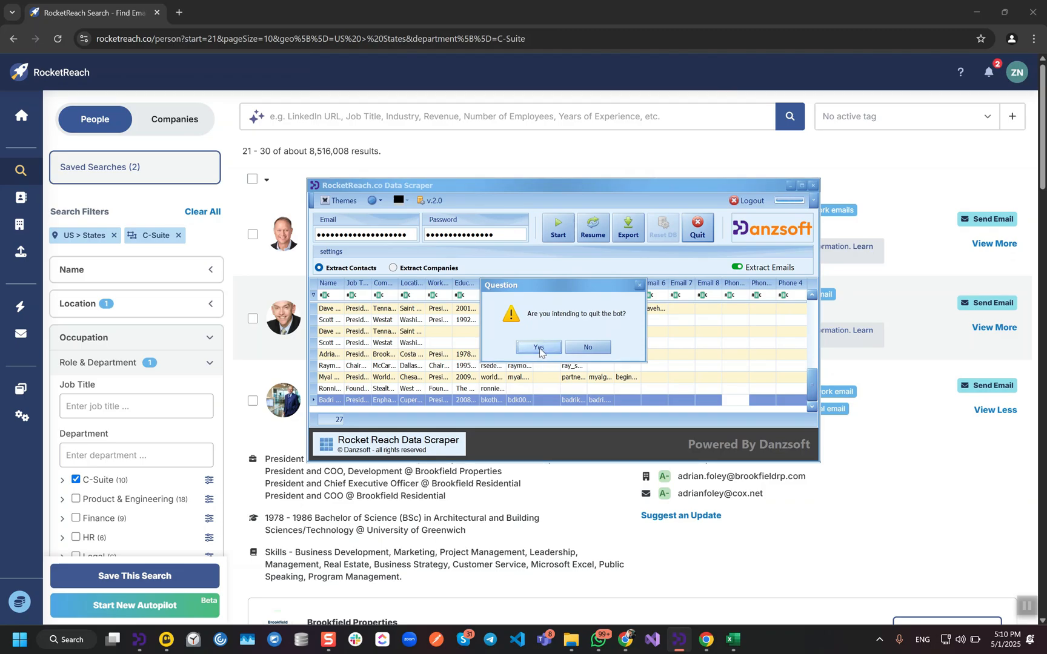
{"action": "left_click", "coordinate": [538, 348]}
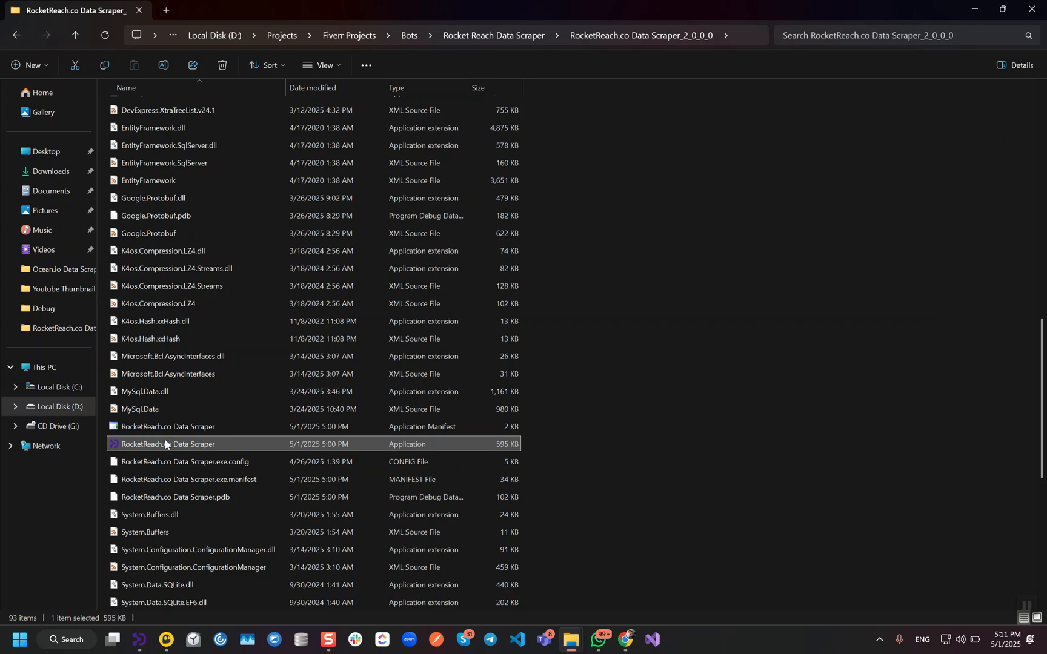
{"action": "mouse_move", "coordinate": [174, 457]}
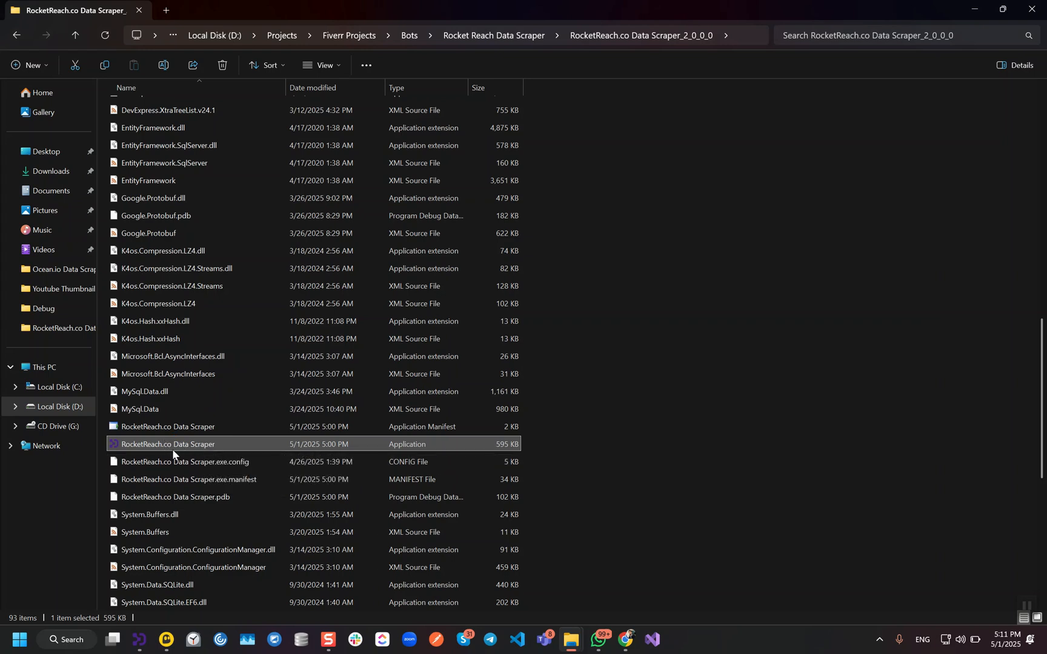
{"action": "mouse_move", "coordinate": [651, 448]}
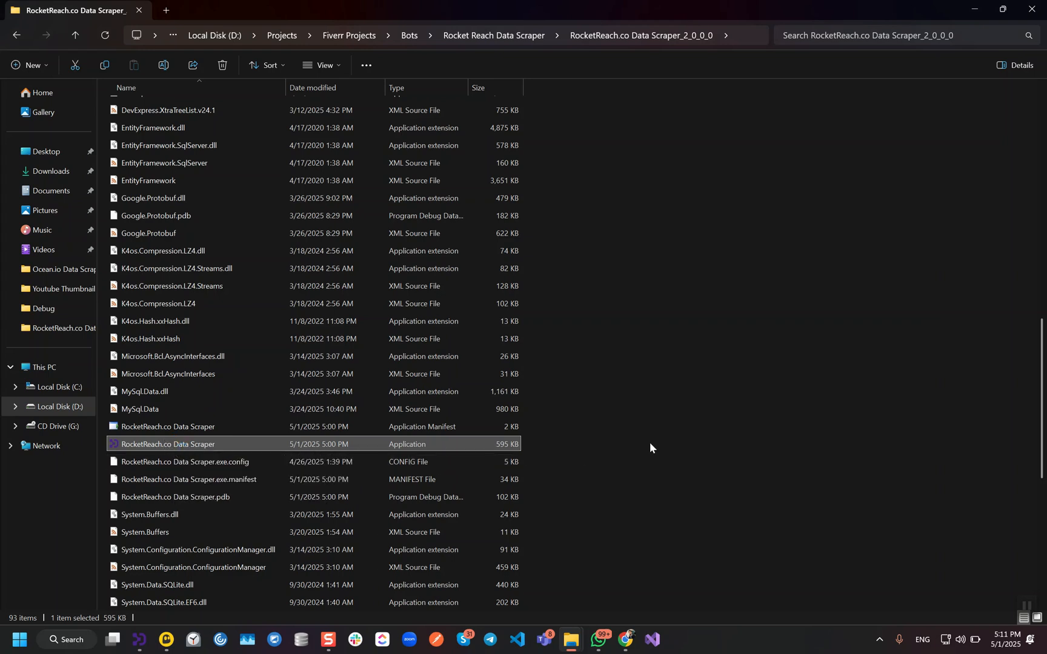
{"action": "mouse_move", "coordinate": [678, 361]}
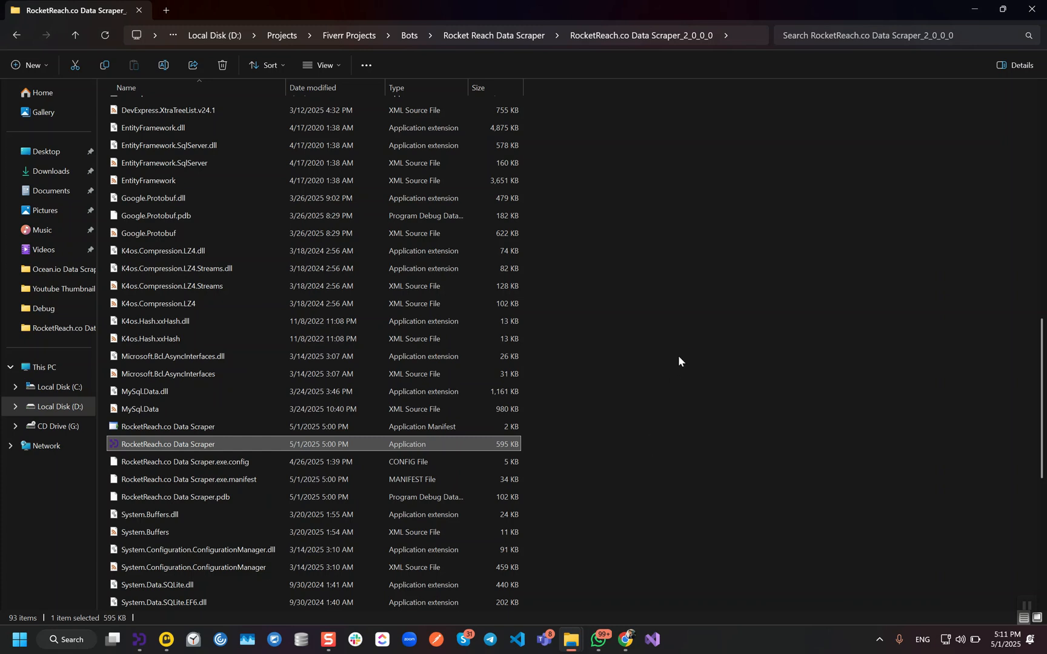
Relaunch RocketReach.co Data Scraper.exe and start a fresh session with an empty grid
{"action": "double_click", "coordinate": [167, 443]}
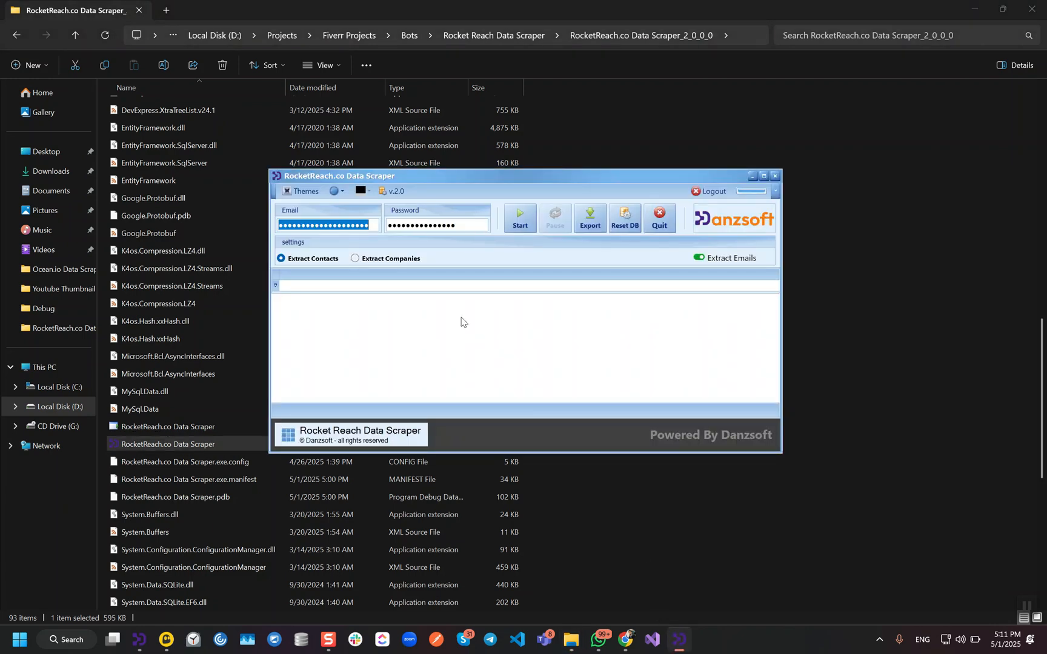
{"action": "left_click", "coordinate": [353, 258]}
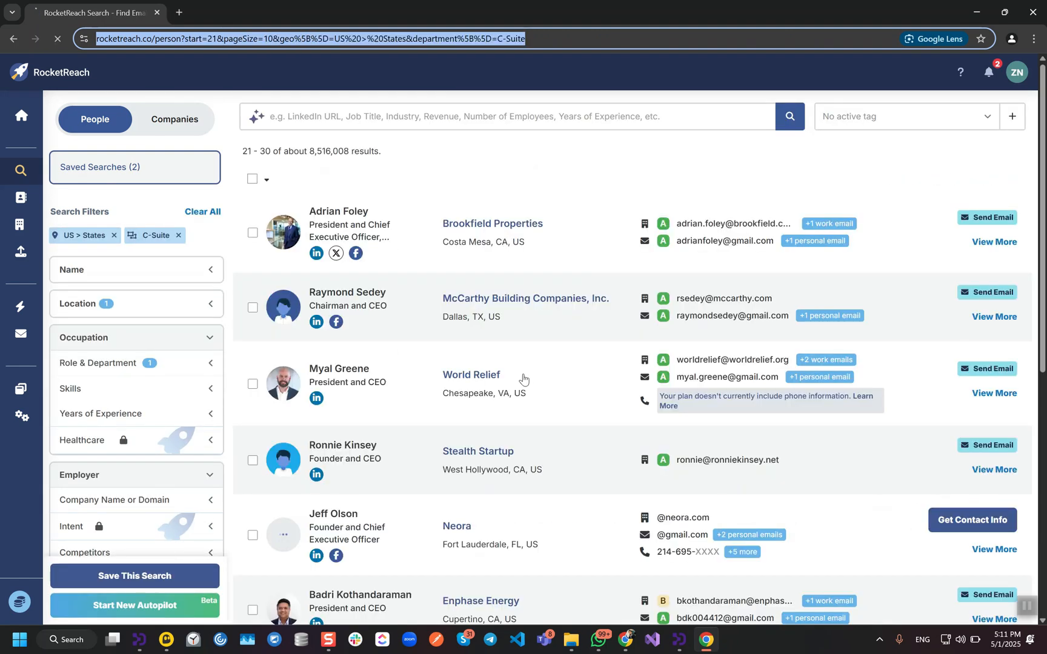
Filter the Companies search to 101–500 employees and accept the custom-filters notice
{"action": "left_click", "coordinate": [174, 119]}
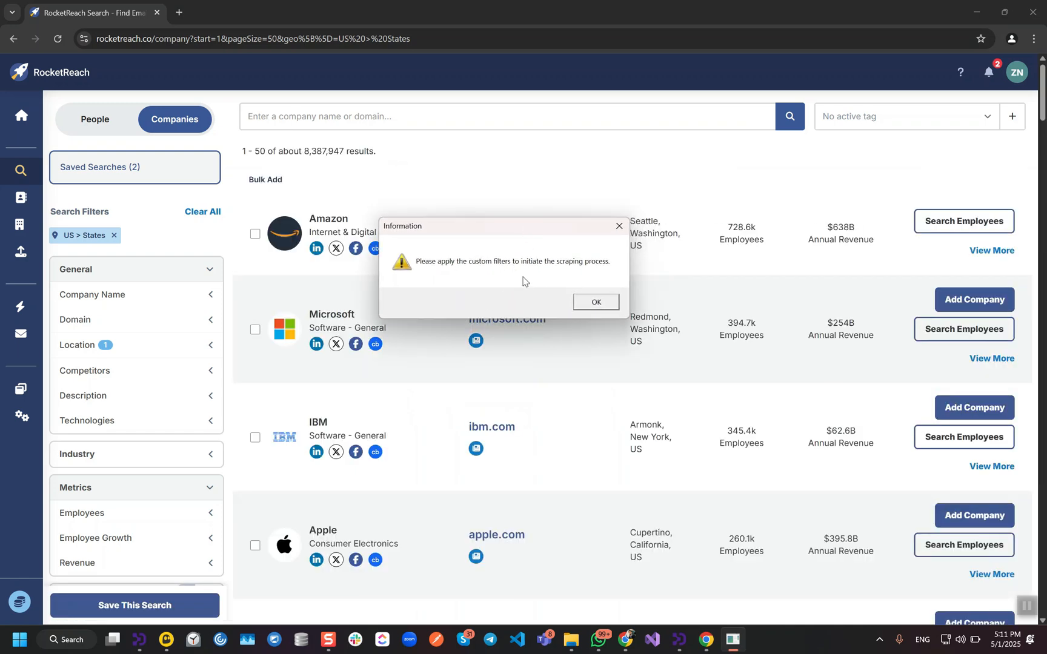
{"action": "mouse_move", "coordinate": [166, 370]}
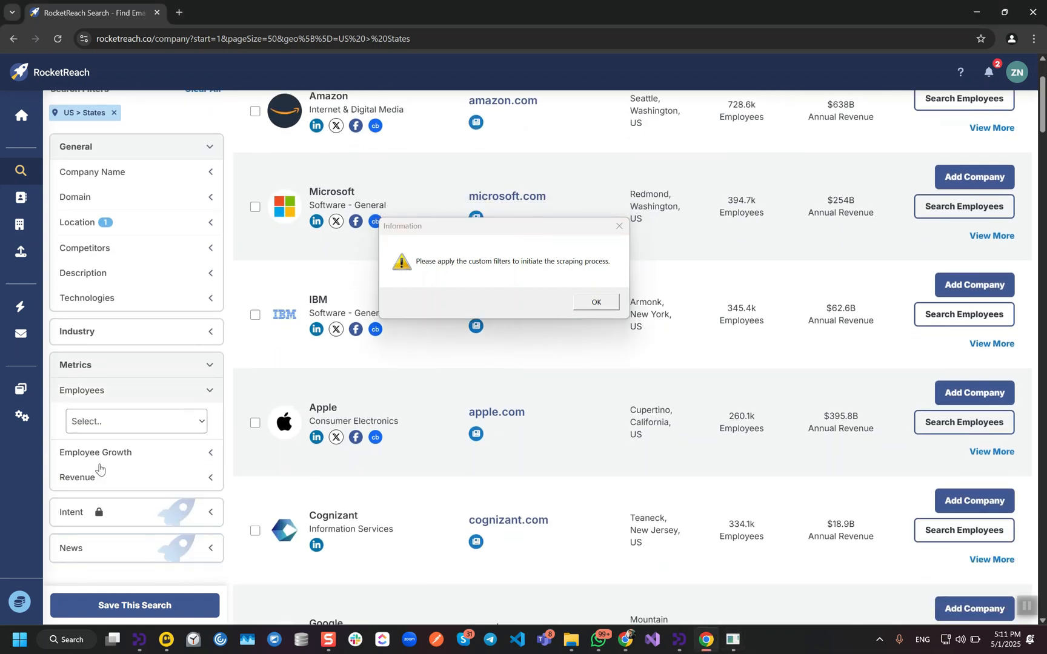
{"action": "left_click", "coordinate": [135, 420]}
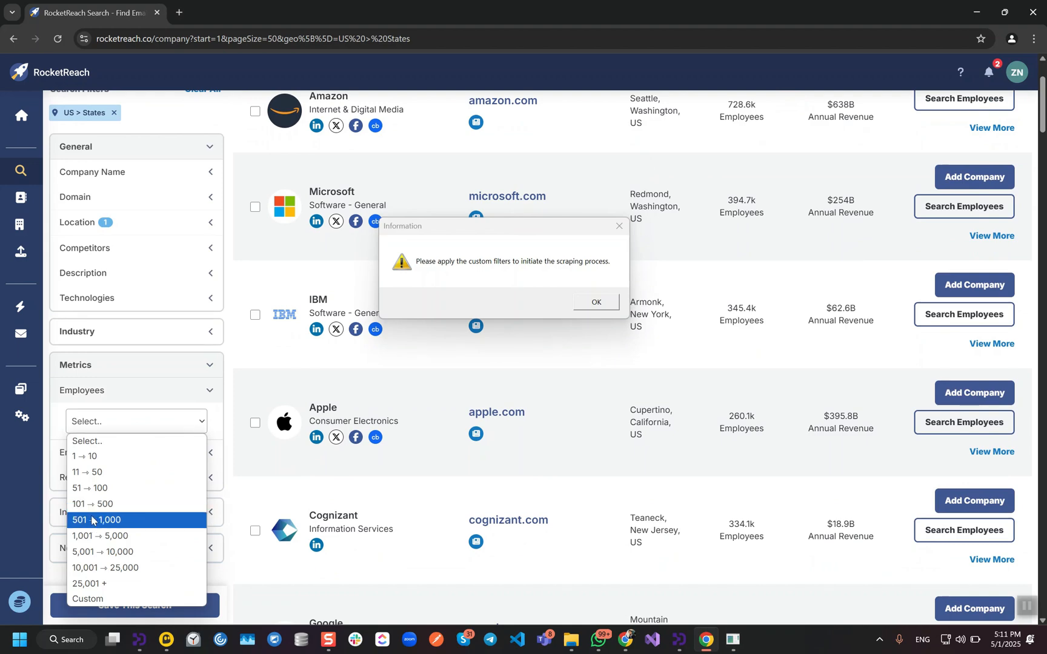
{"action": "left_click", "coordinate": [93, 504]}
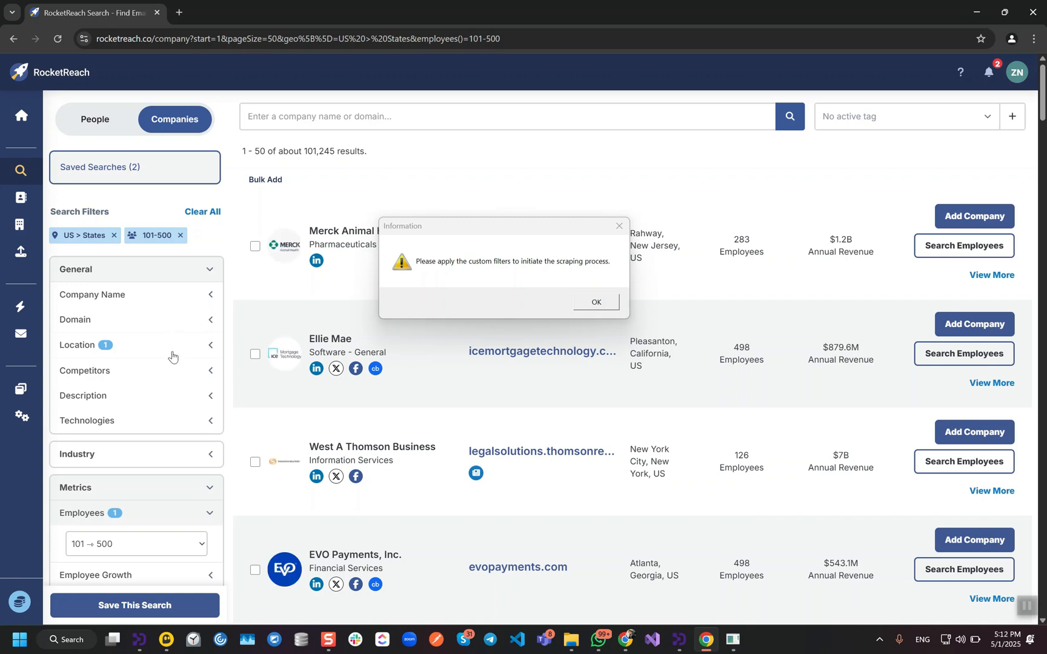
{"action": "left_click", "coordinate": [594, 301]}
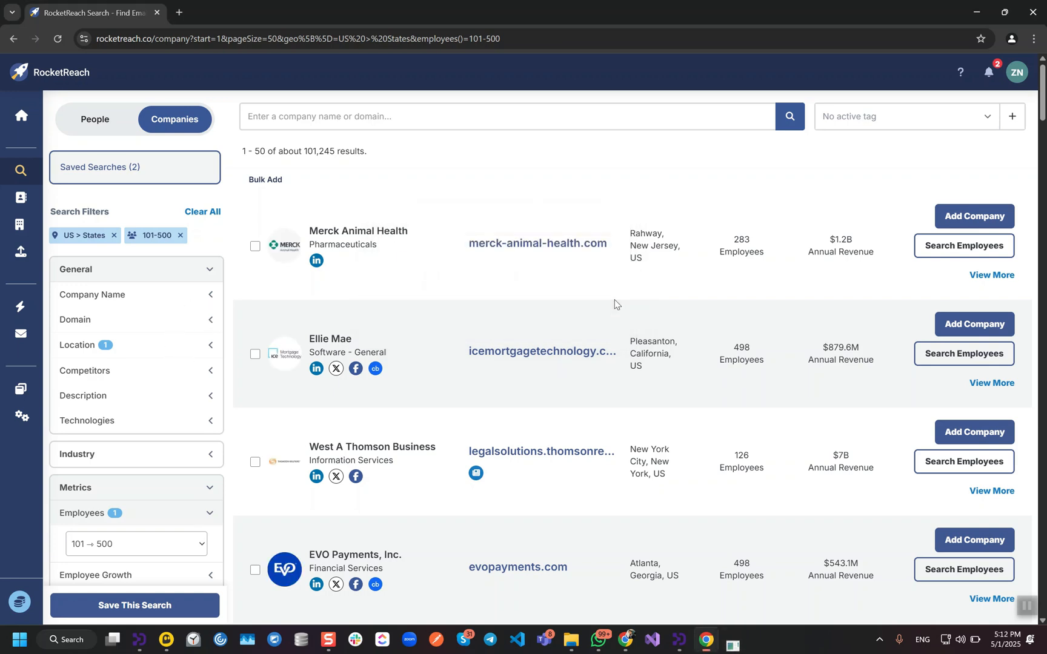
Expand Merck Animal Health's details and start Extract Companies scraping into the grid
{"action": "left_click", "coordinate": [991, 275]}
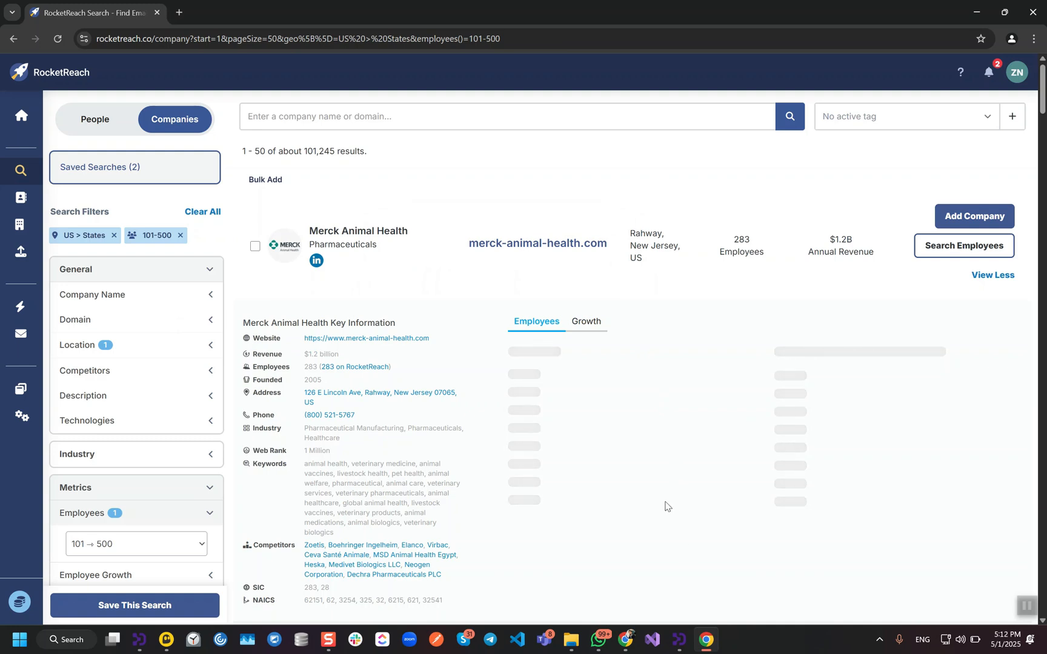
{"action": "scroll", "scroll_direction": "down", "scroll_amount": 3}
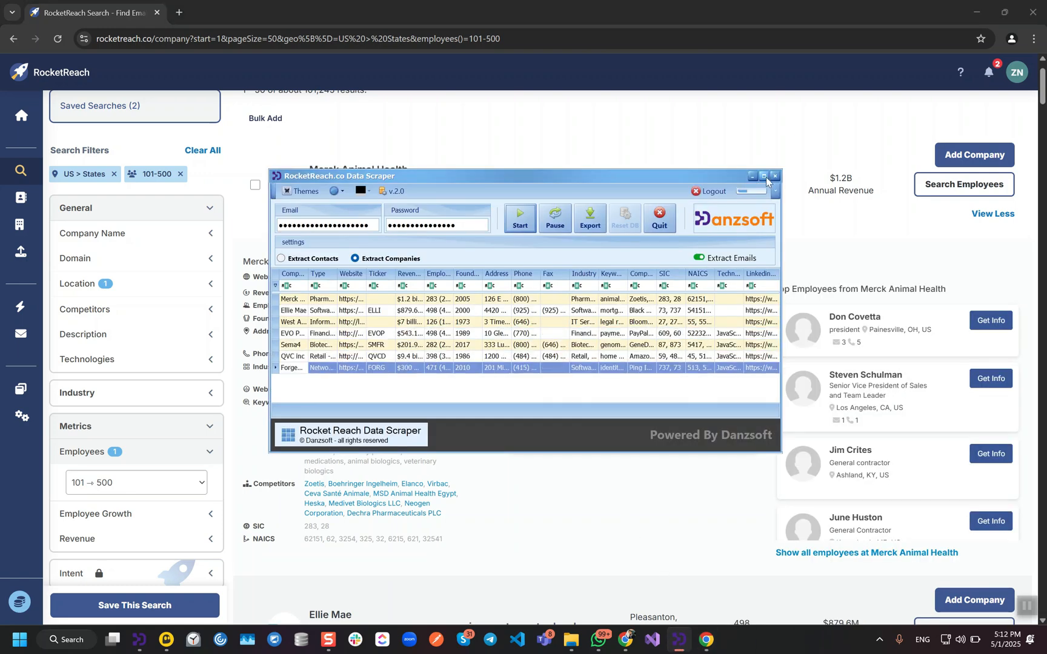
{"action": "left_click", "coordinate": [751, 175]}
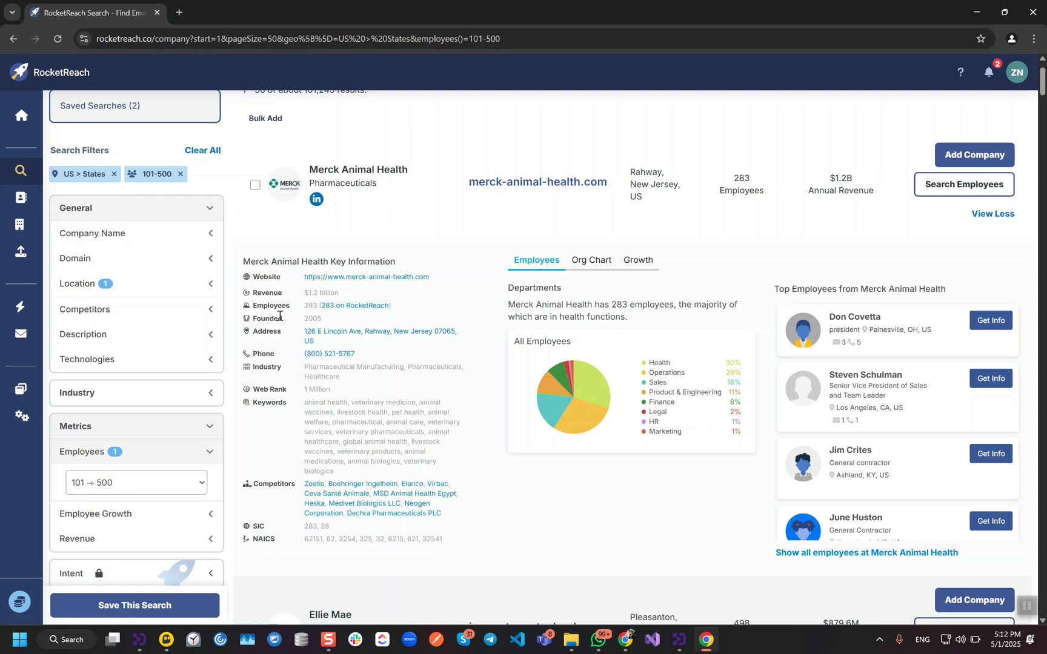
Scroll the maximized company grid across to the LinkedIn Url column
{"action": "scroll", "scroll_direction": "down", "scroll_amount": 3}
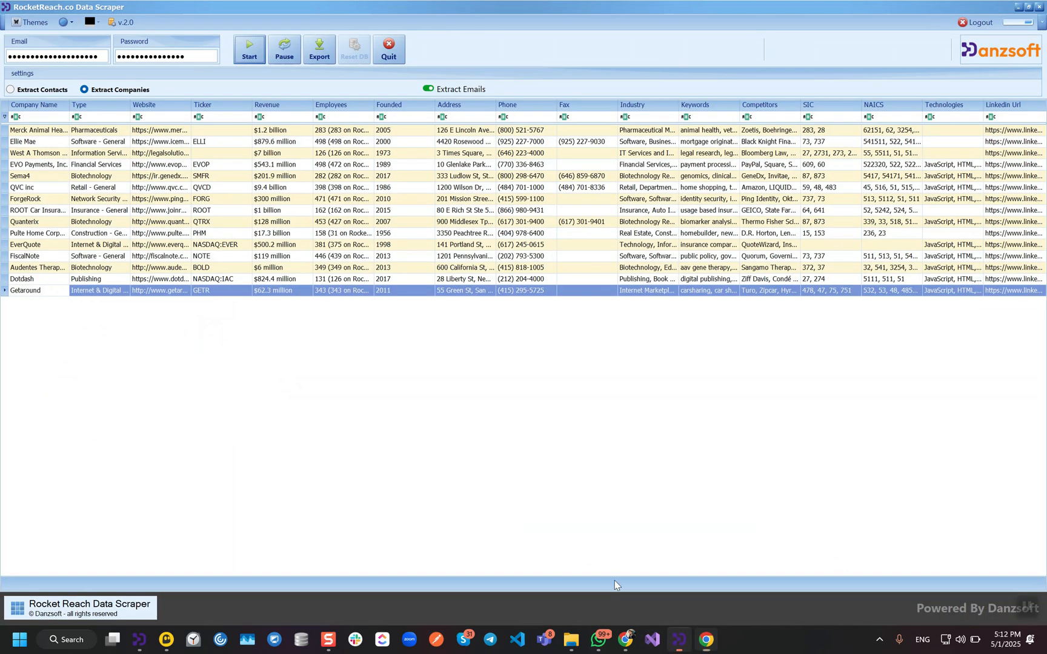
{"action": "mouse_move", "coordinate": [392, 251]}
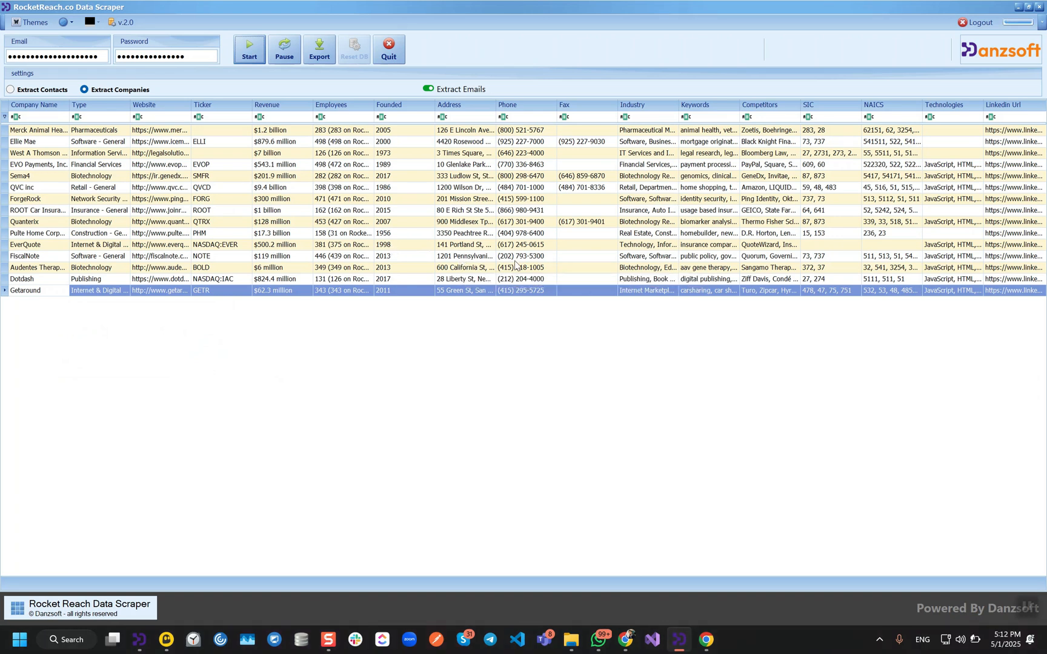
{"action": "mouse_move", "coordinate": [658, 245]}
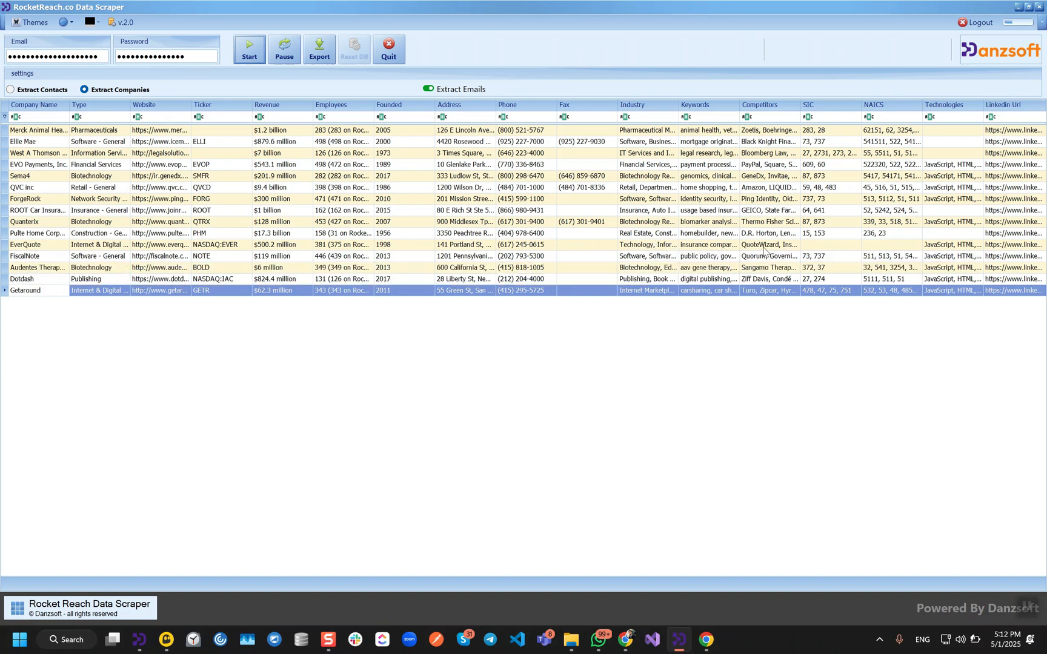
{"action": "mouse_move", "coordinate": [830, 241]}
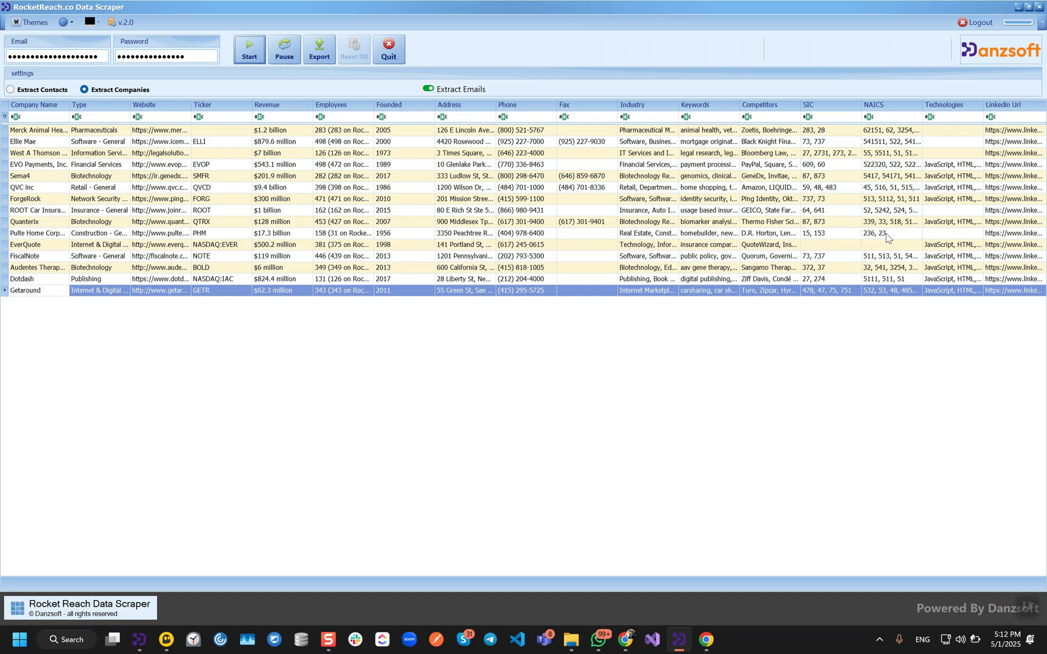
{"action": "mouse_move", "coordinate": [945, 233]}
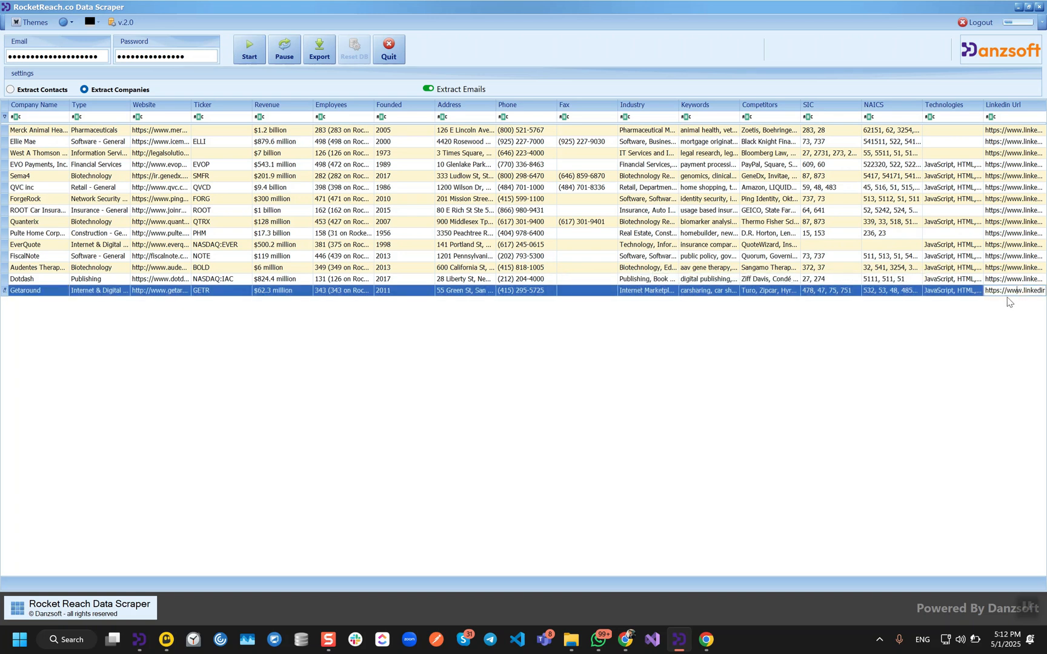
{"action": "mouse_move", "coordinate": [986, 139]}
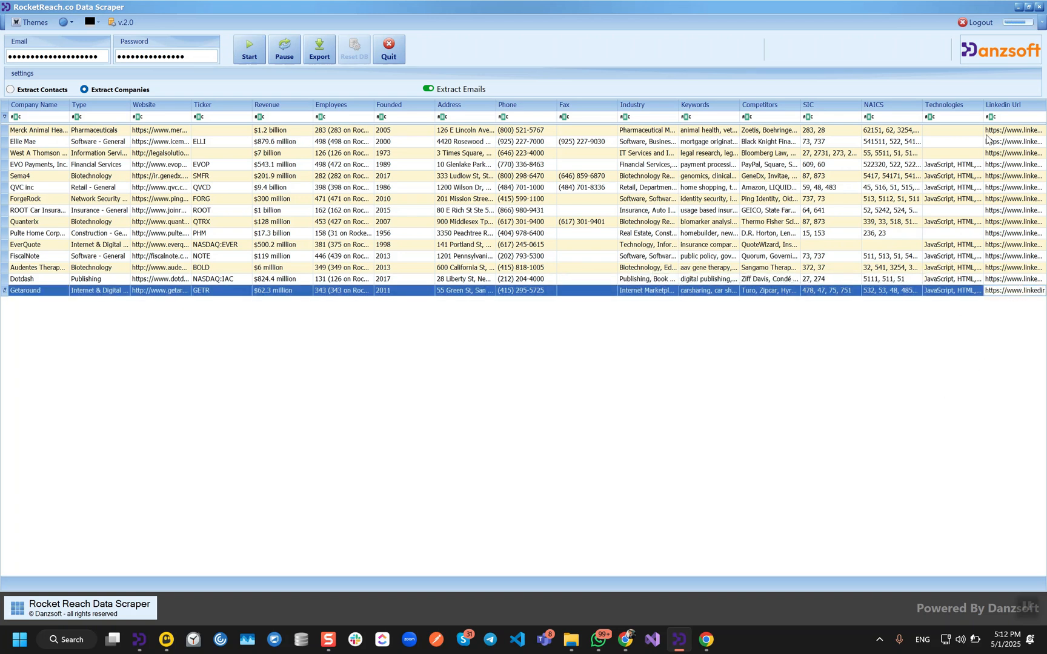